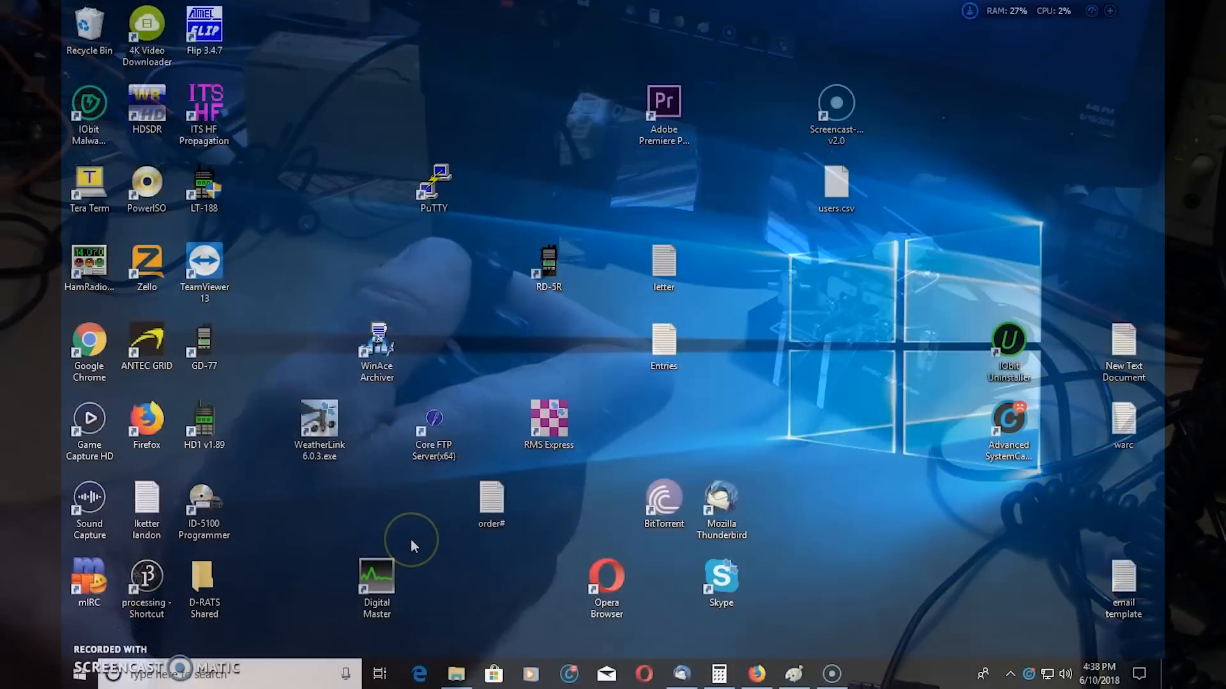
- Launch the HD1 programming software from its HD1 v1.89 desktop shortcut
{"action": "left_click", "coordinate": [204, 424]}
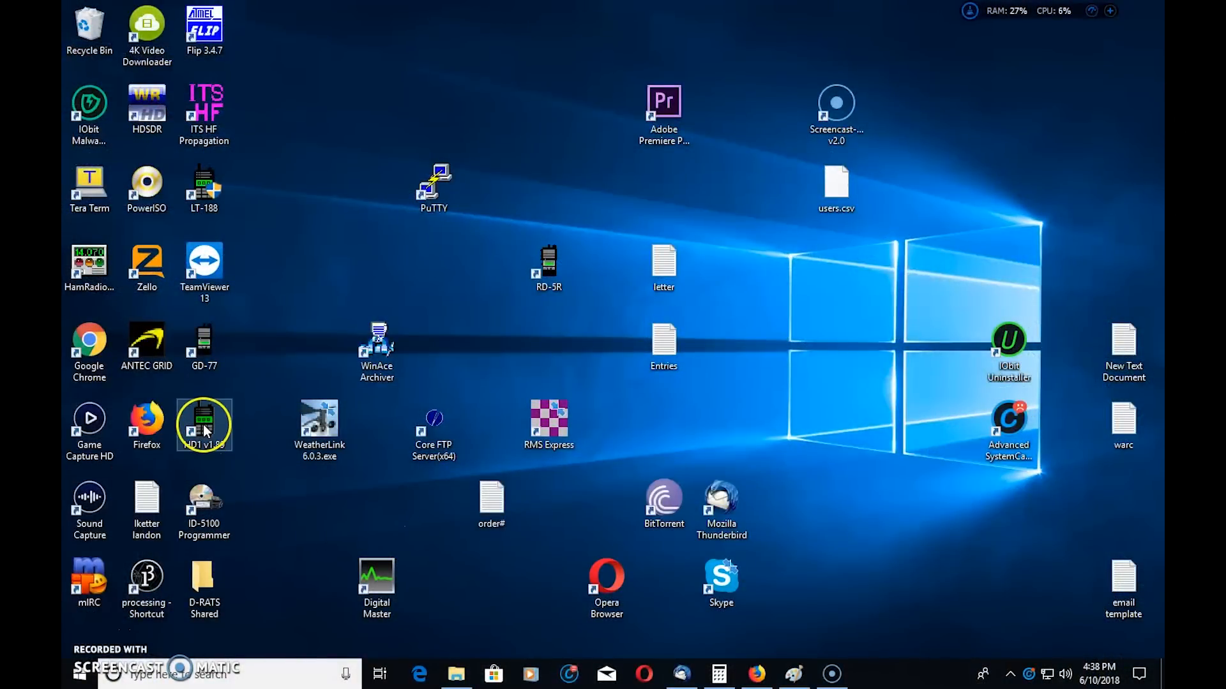
{"action": "mouse_move", "coordinate": [397, 407]}
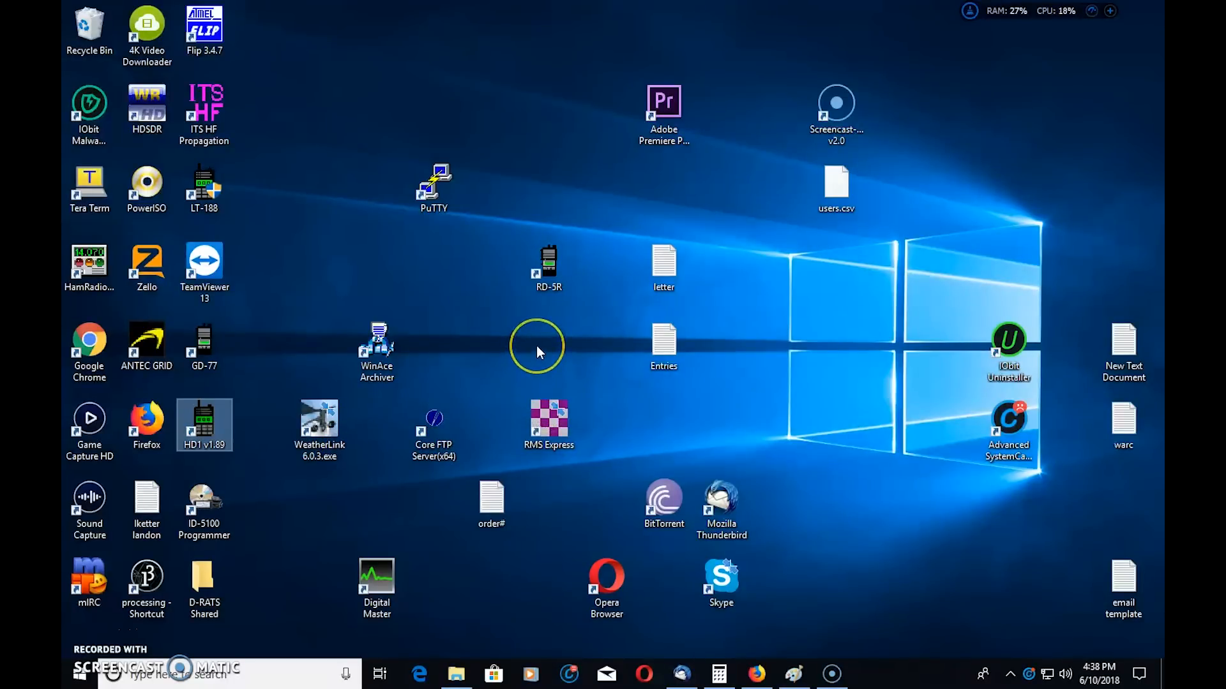
{"action": "double_click", "coordinate": [204, 424]}
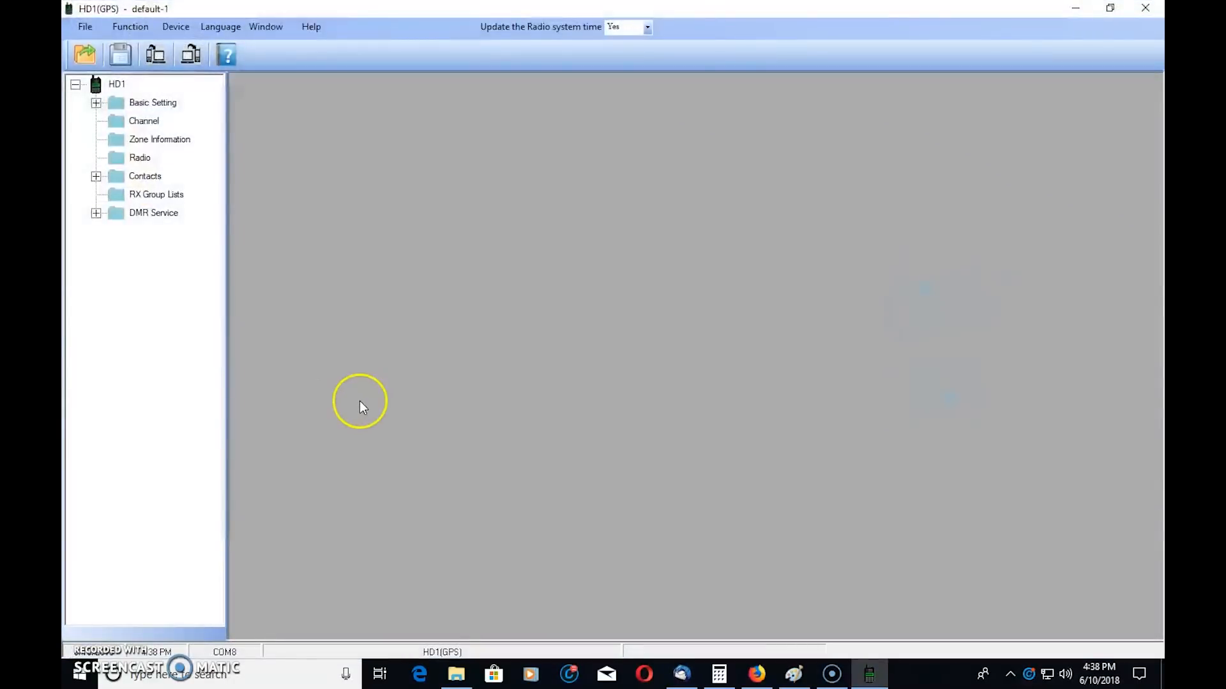
{"action": "mouse_move", "coordinate": [583, 405]}
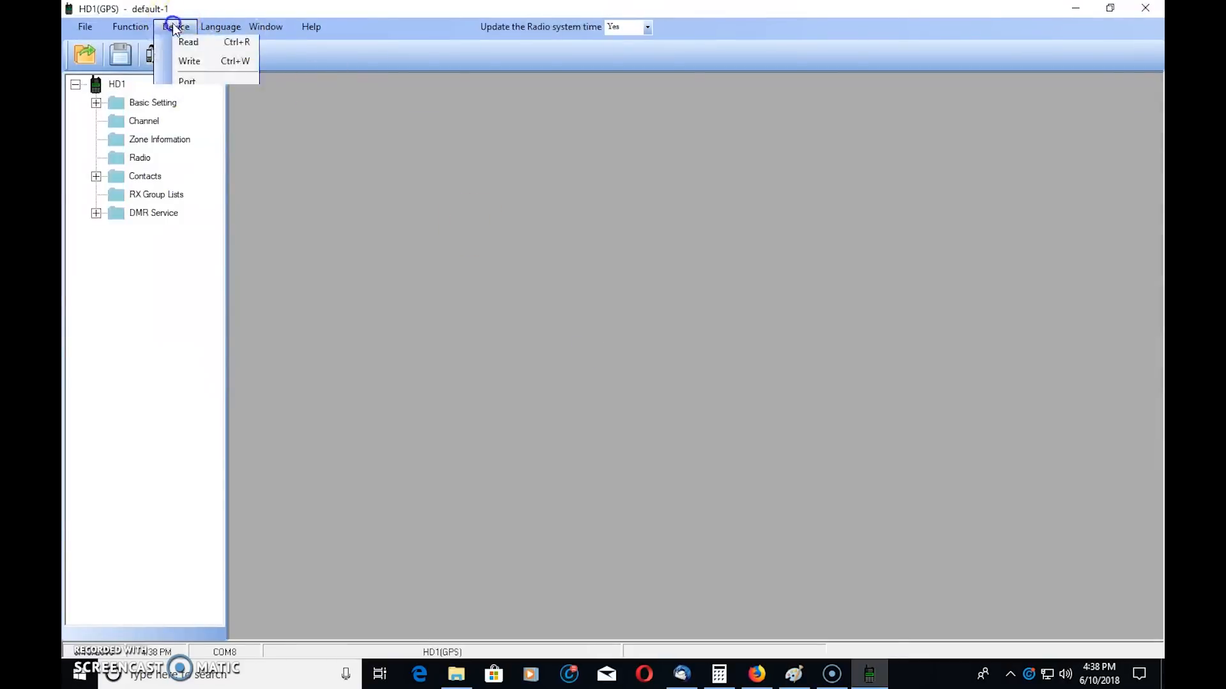
- Read the codeplug from the connected radio via Device > Read and acknowledge the ReadOK! message
{"action": "left_click", "coordinate": [188, 41]}
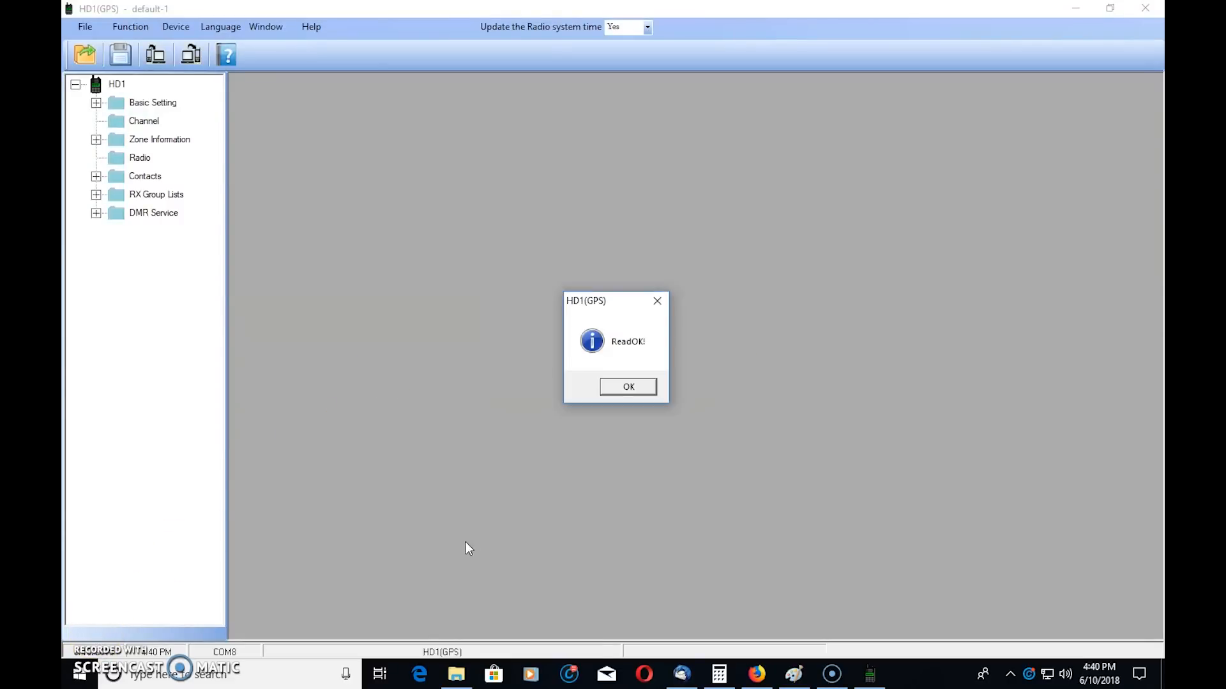
{"action": "left_click", "coordinate": [627, 385]}
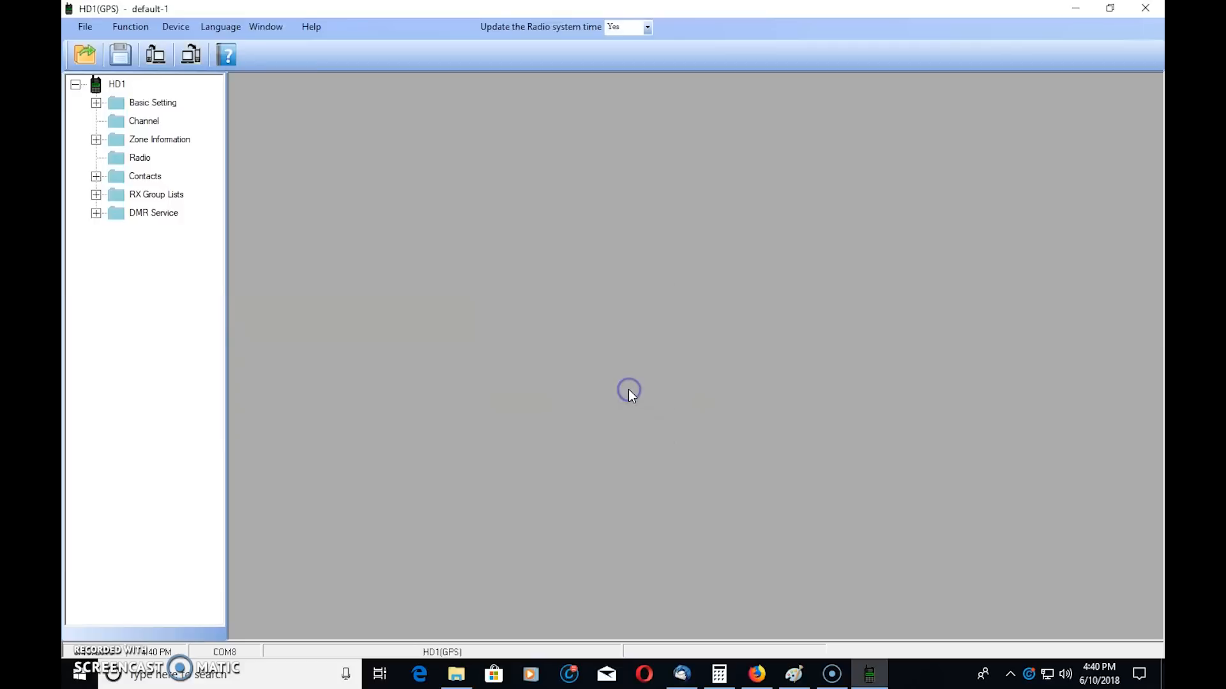
{"action": "mouse_move", "coordinate": [255, 262]}
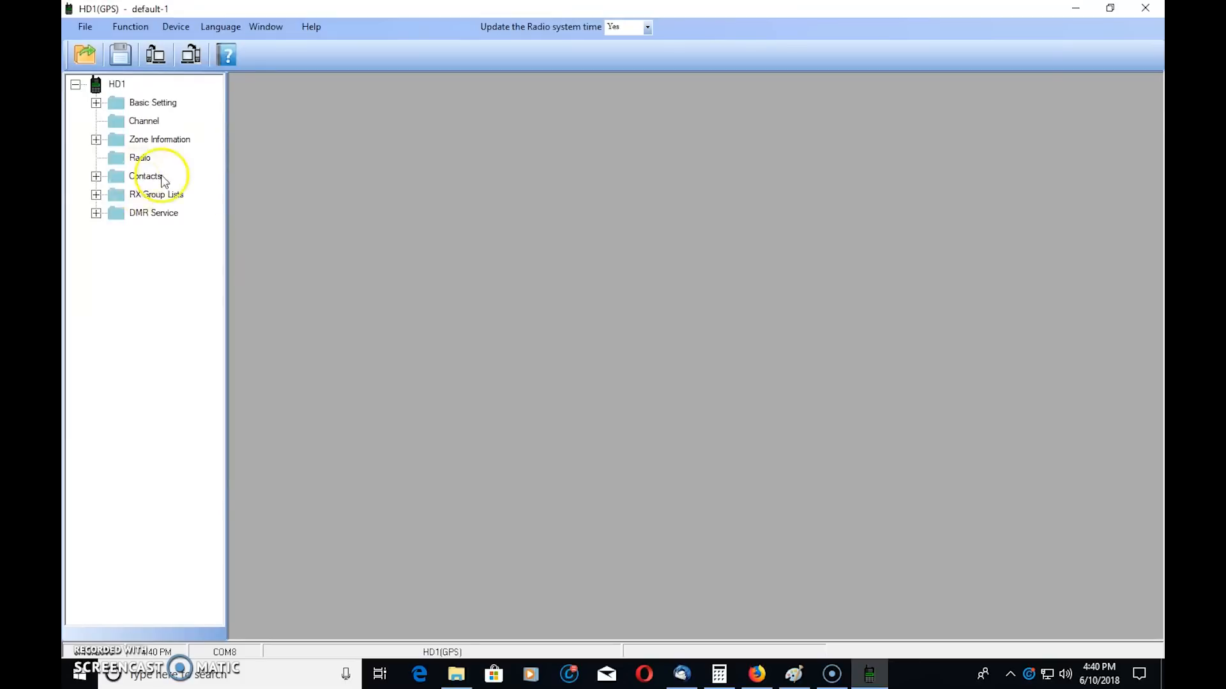
{"action": "mouse_move", "coordinate": [268, 249]}
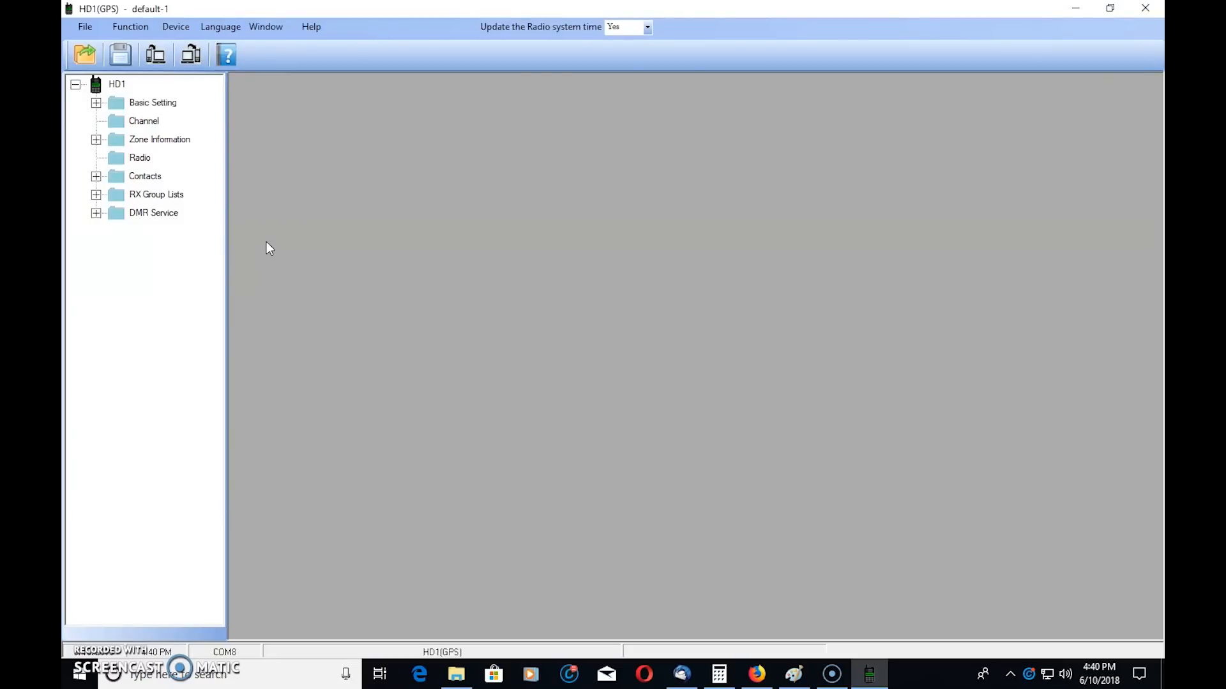
{"action": "mouse_move", "coordinate": [260, 245]}
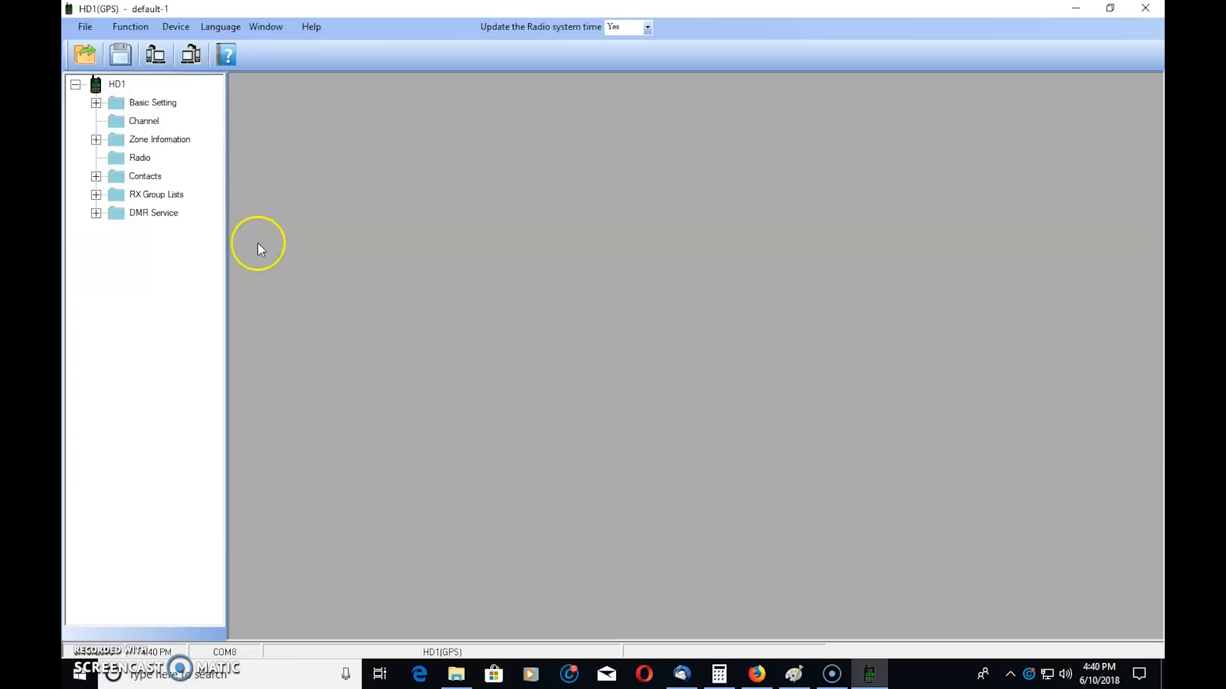
{"action": "mouse_move", "coordinate": [280, 238]}
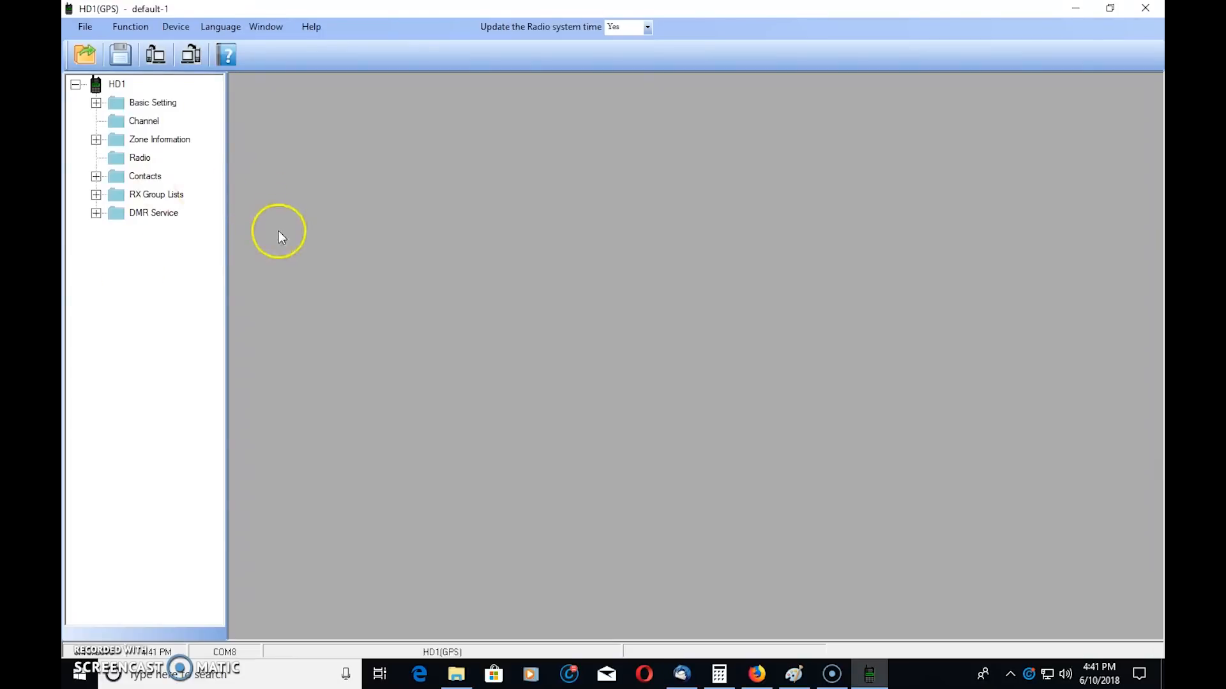
{"action": "mouse_move", "coordinate": [354, 252]}
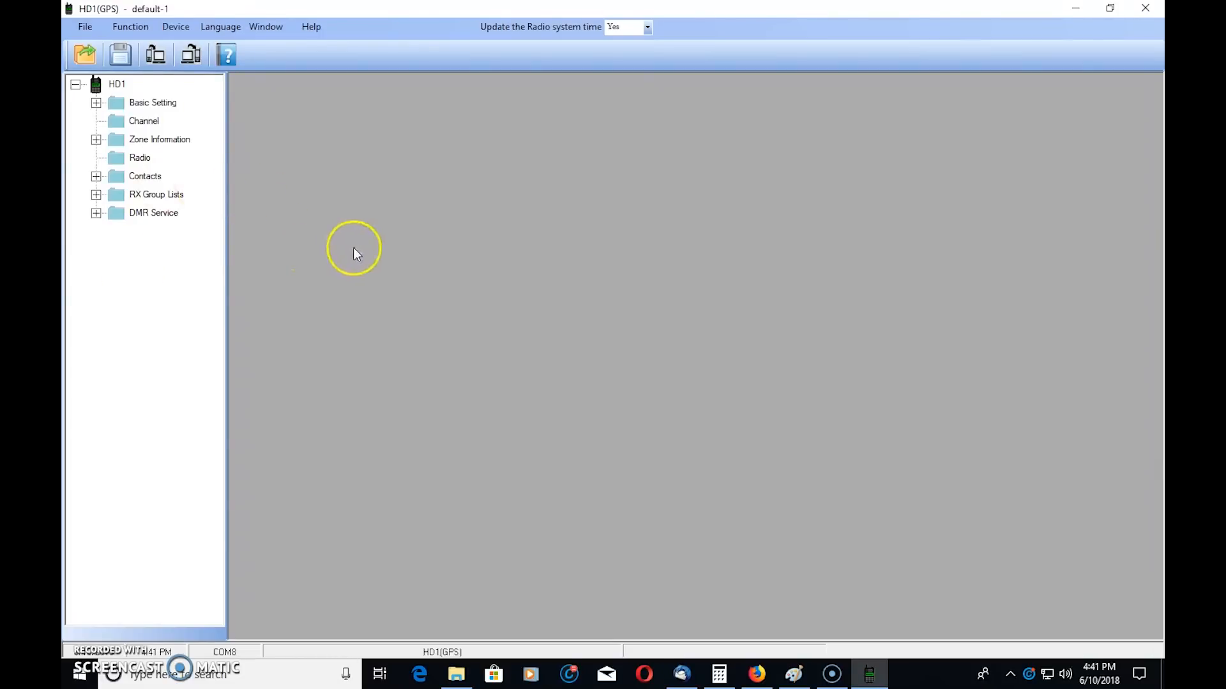
{"action": "mouse_move", "coordinate": [109, 172]}
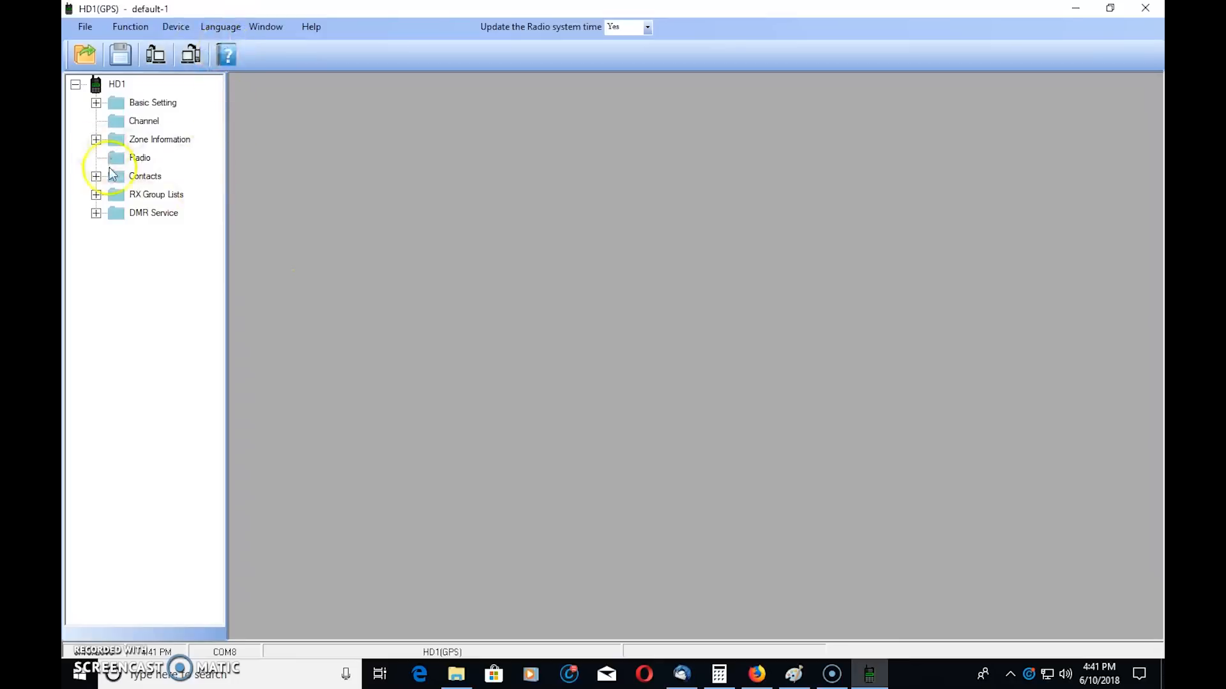
{"action": "mouse_move", "coordinate": [100, 106]}
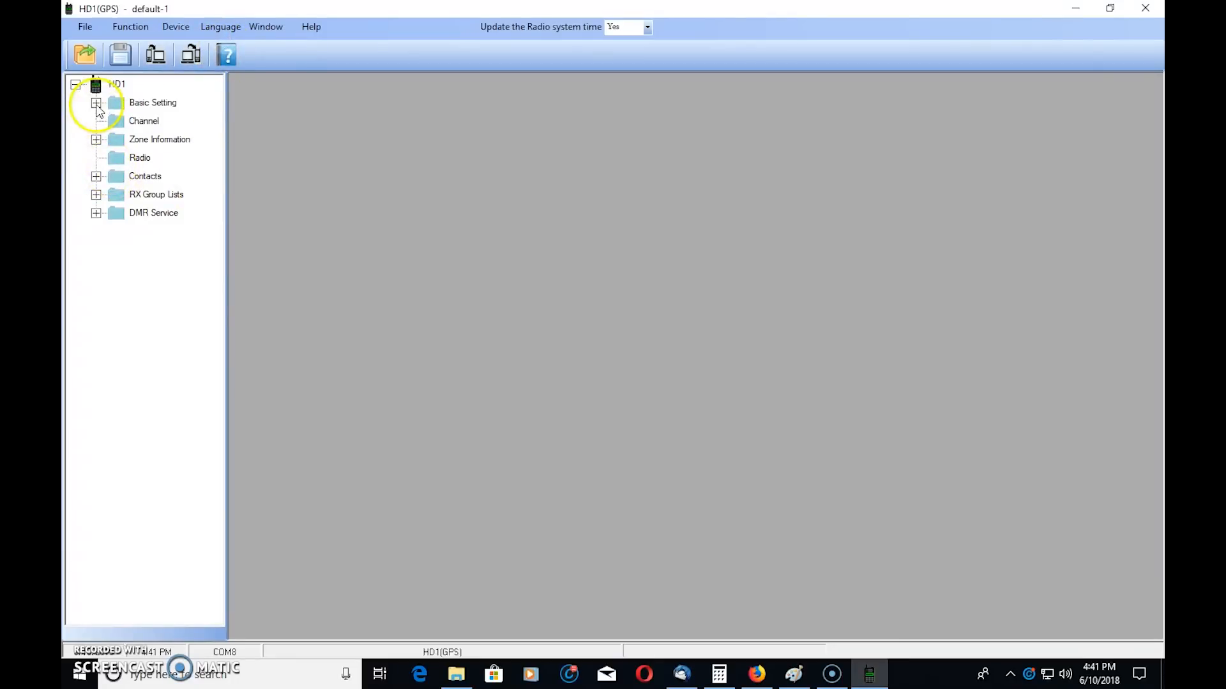
- Expand Basic Setting, review the radio's serial, version date and firmware, then close the information
{"action": "left_click", "coordinate": [96, 102]}
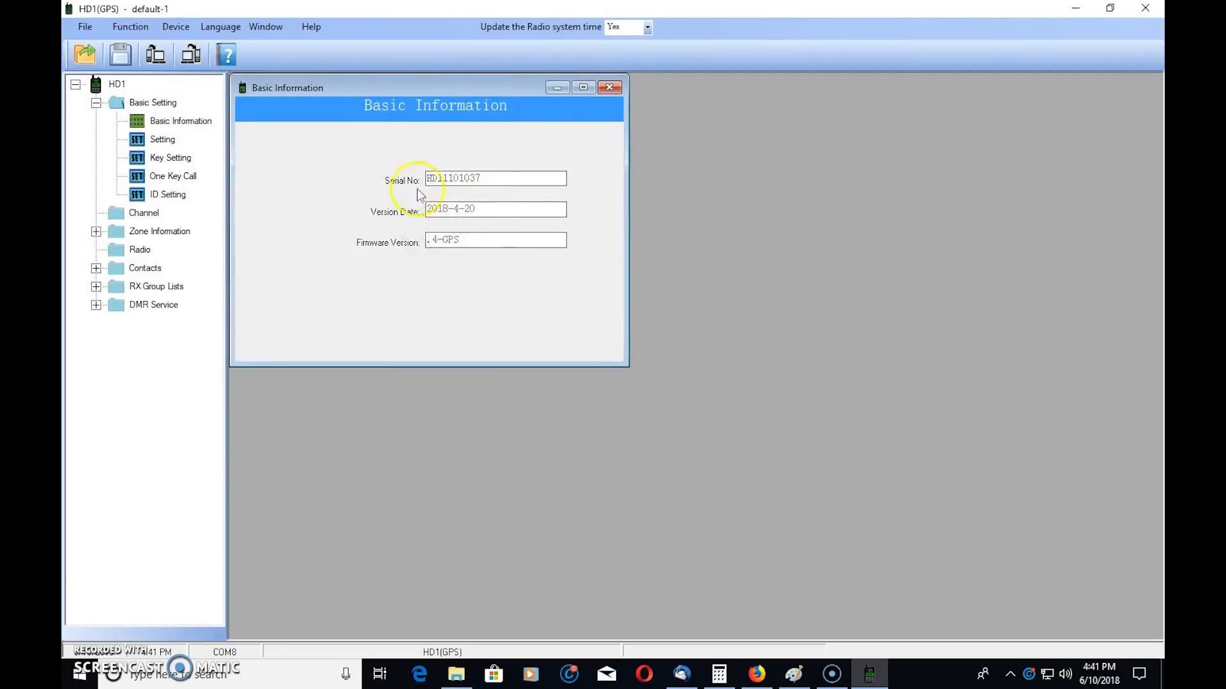
{"action": "mouse_move", "coordinate": [479, 287]}
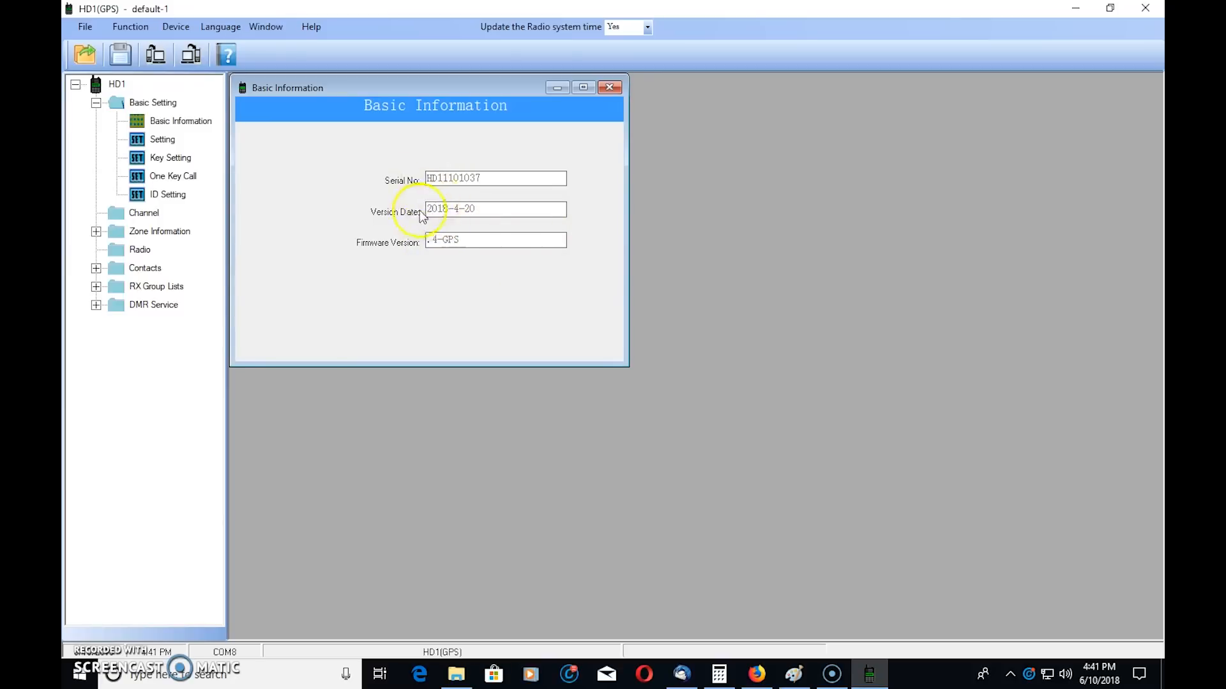
{"action": "mouse_move", "coordinate": [453, 217]}
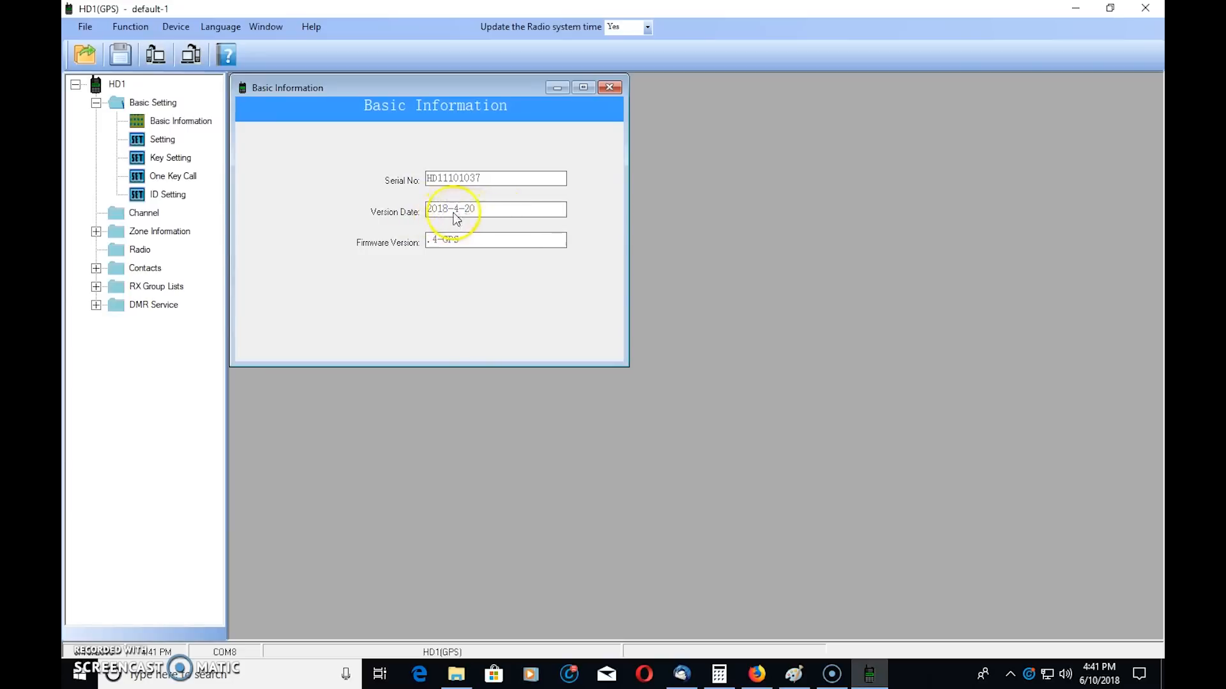
{"action": "left_click", "coordinate": [610, 87]}
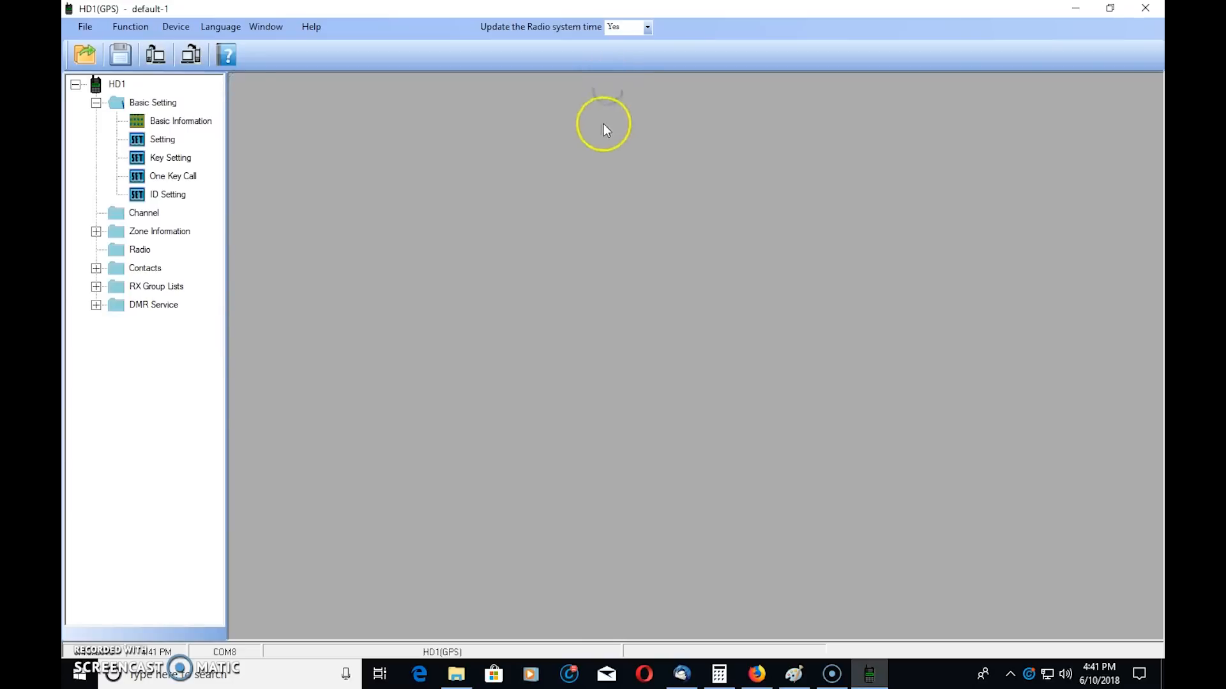
{"action": "mouse_move", "coordinate": [247, 279]}
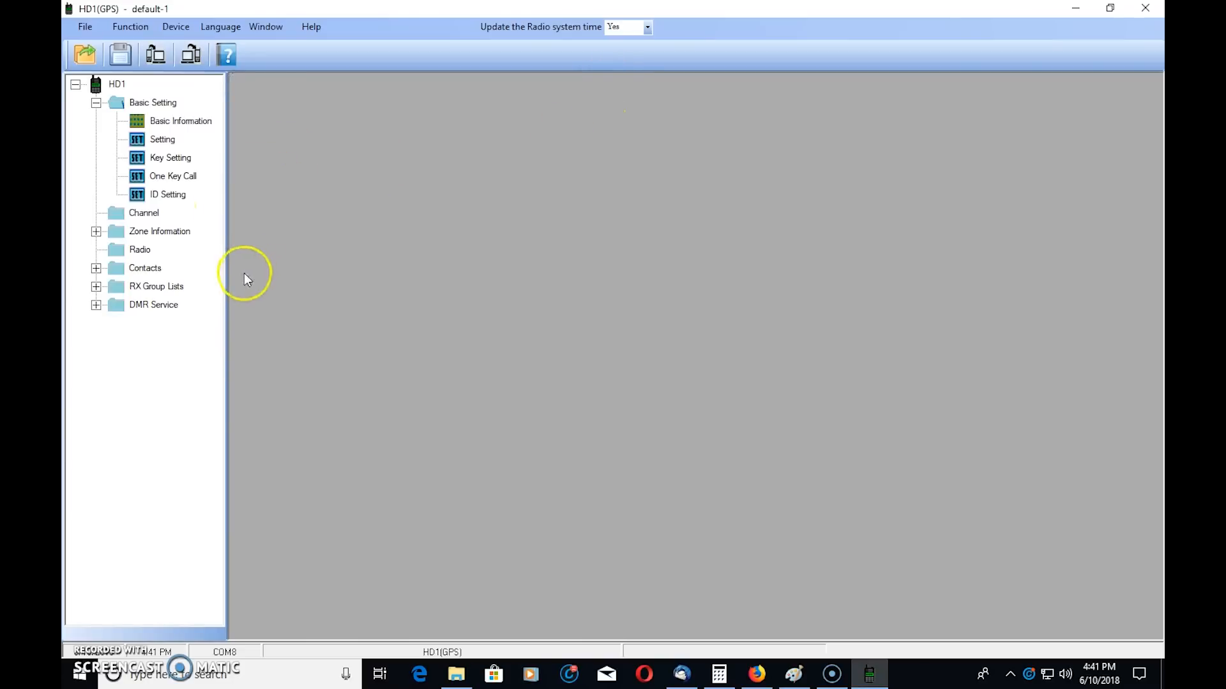
- Expand the Contacts section, view the Channel Information table, then close it
{"action": "left_click", "coordinate": [96, 268]}
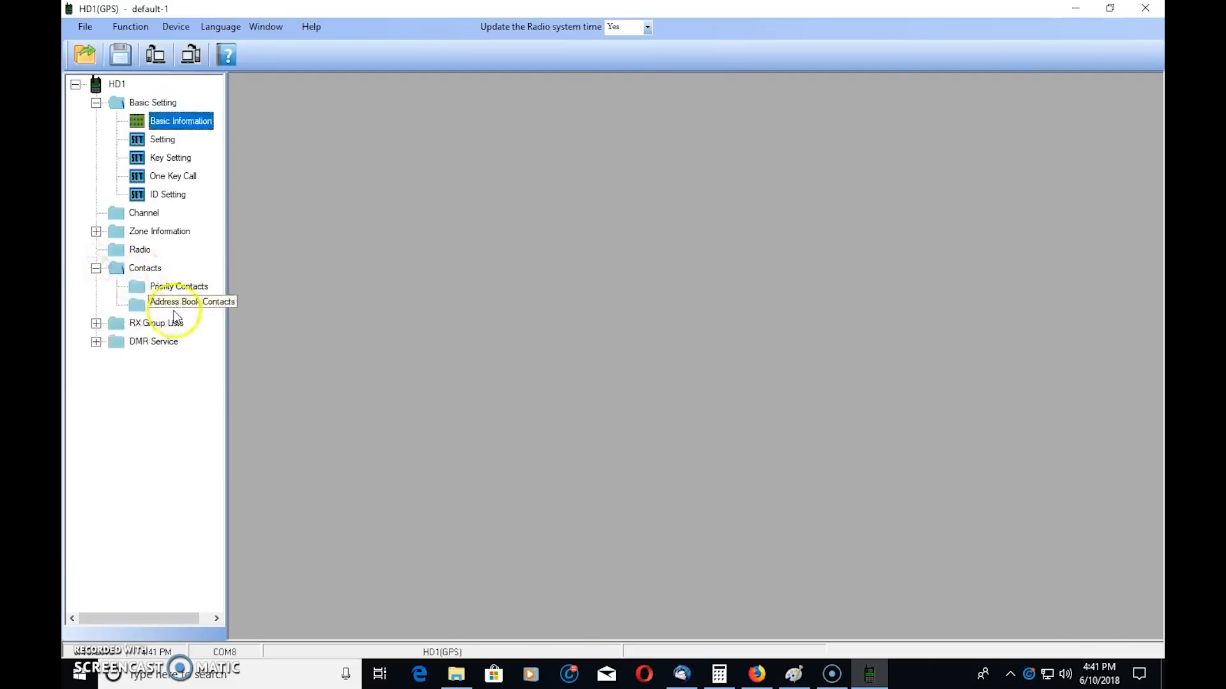
{"action": "mouse_move", "coordinate": [450, 349]}
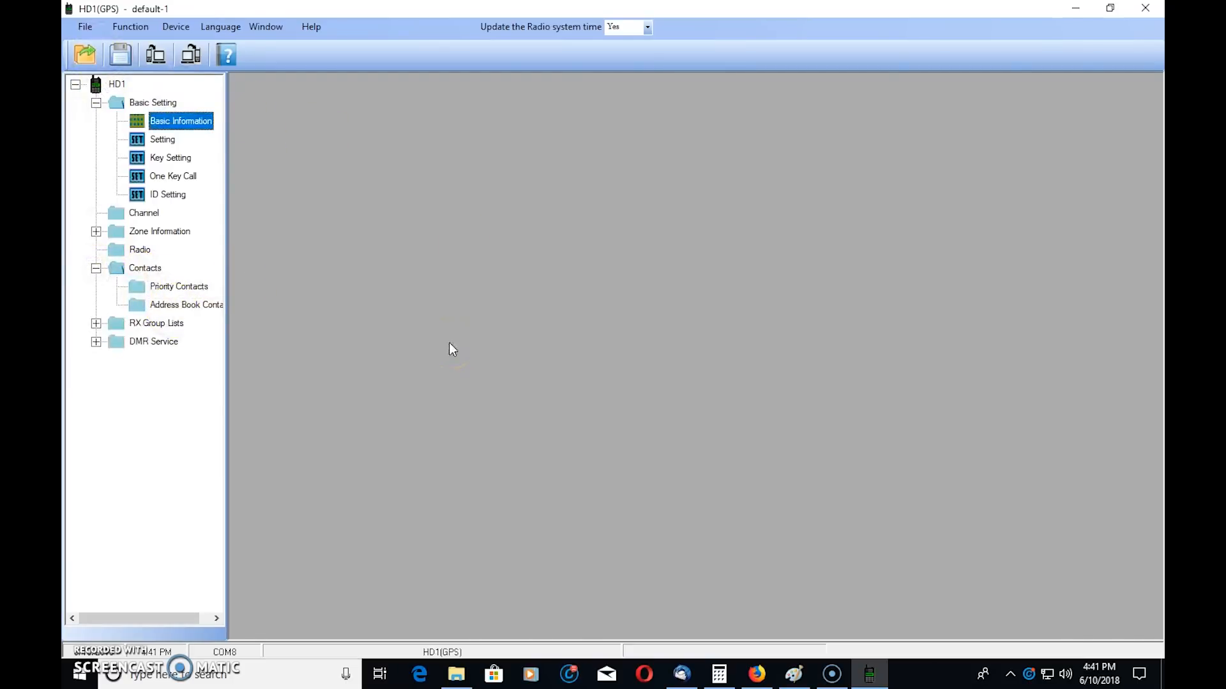
{"action": "left_click", "coordinate": [96, 231]}
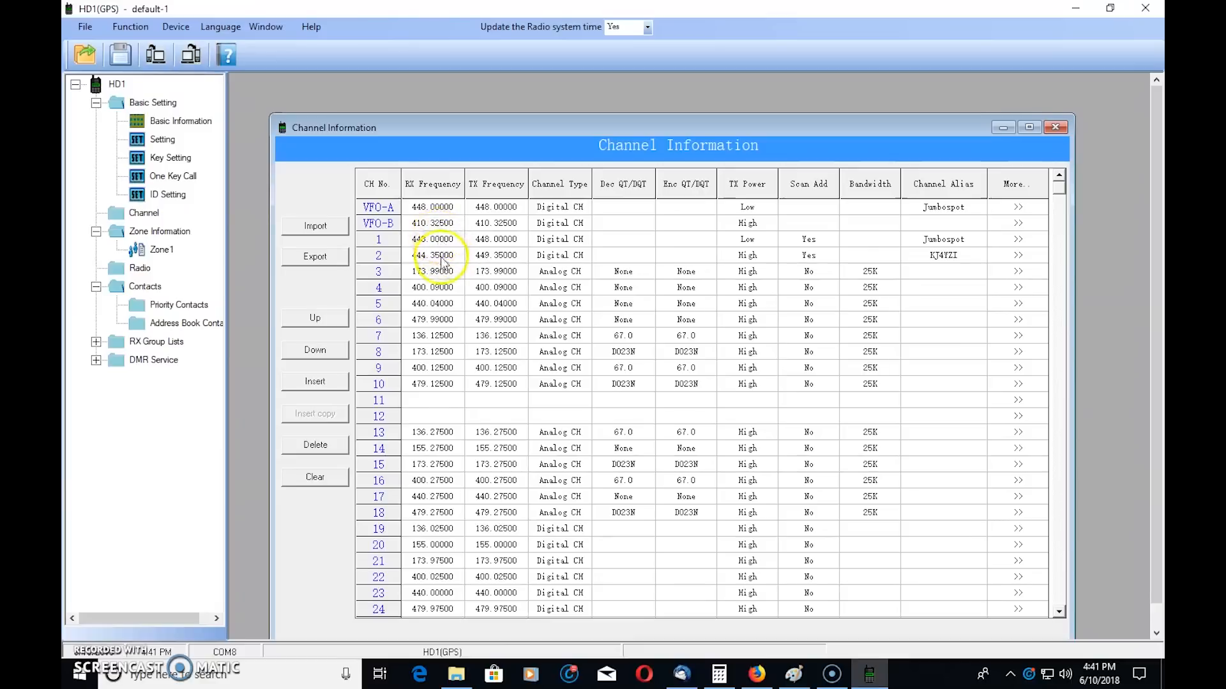
{"action": "mouse_move", "coordinate": [966, 274]}
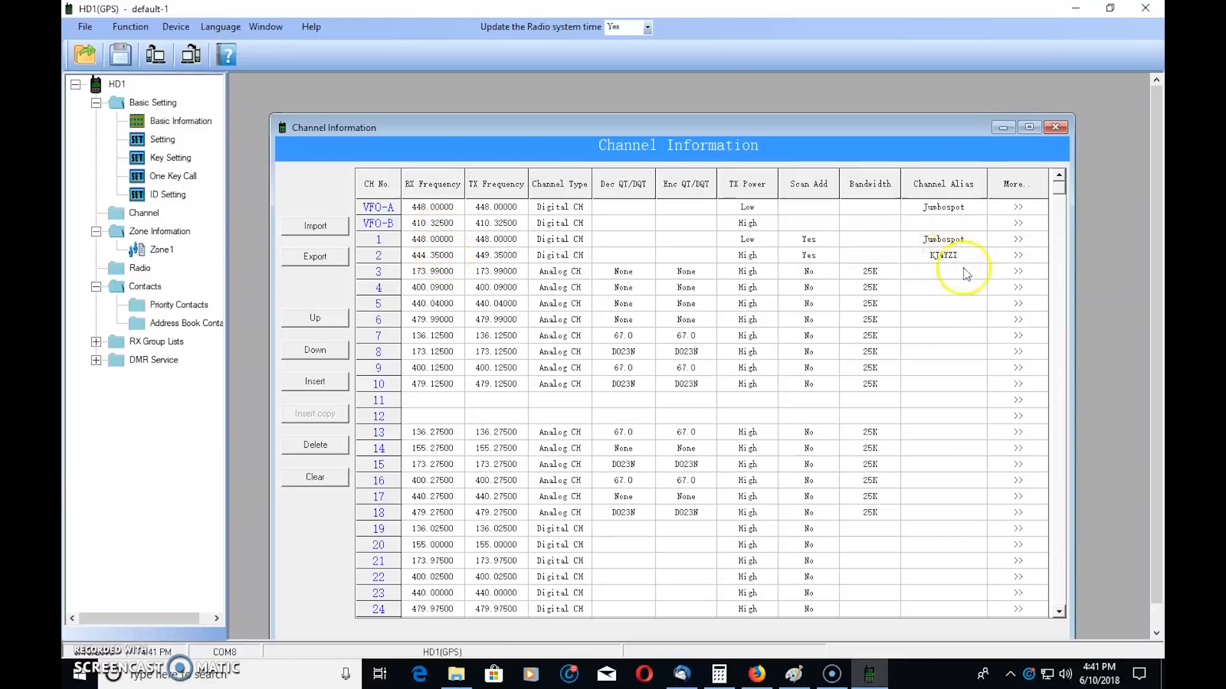
{"action": "mouse_move", "coordinate": [952, 263]}
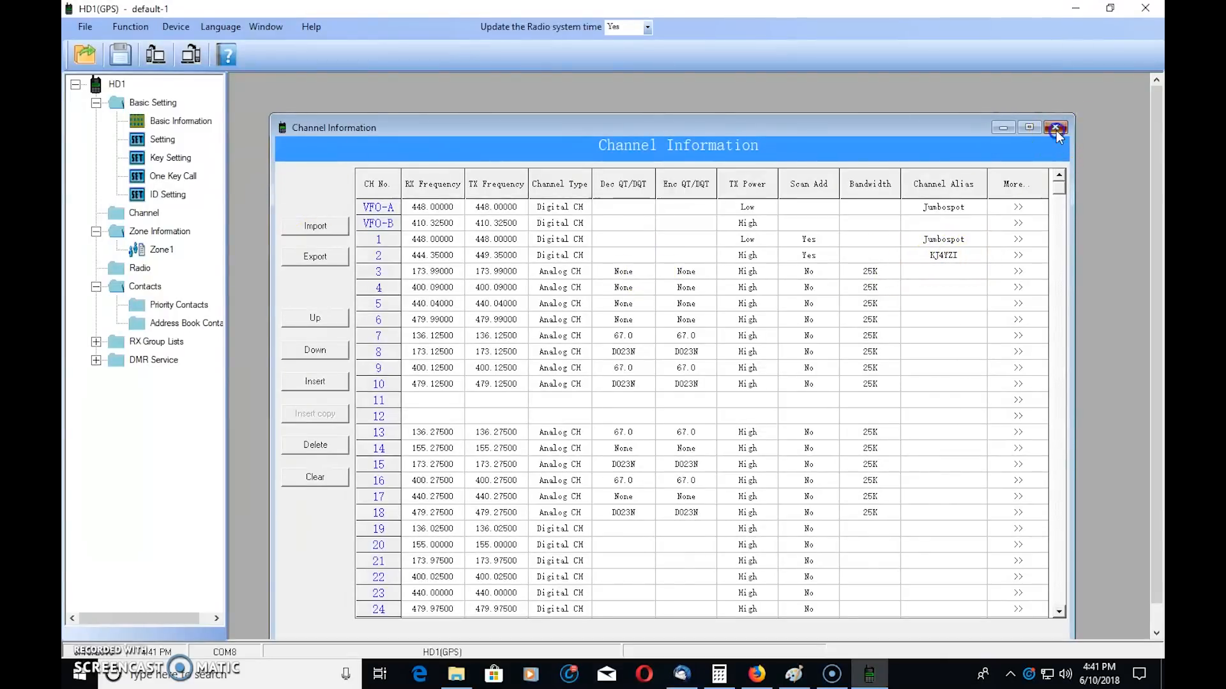
{"action": "left_click", "coordinate": [1054, 128]}
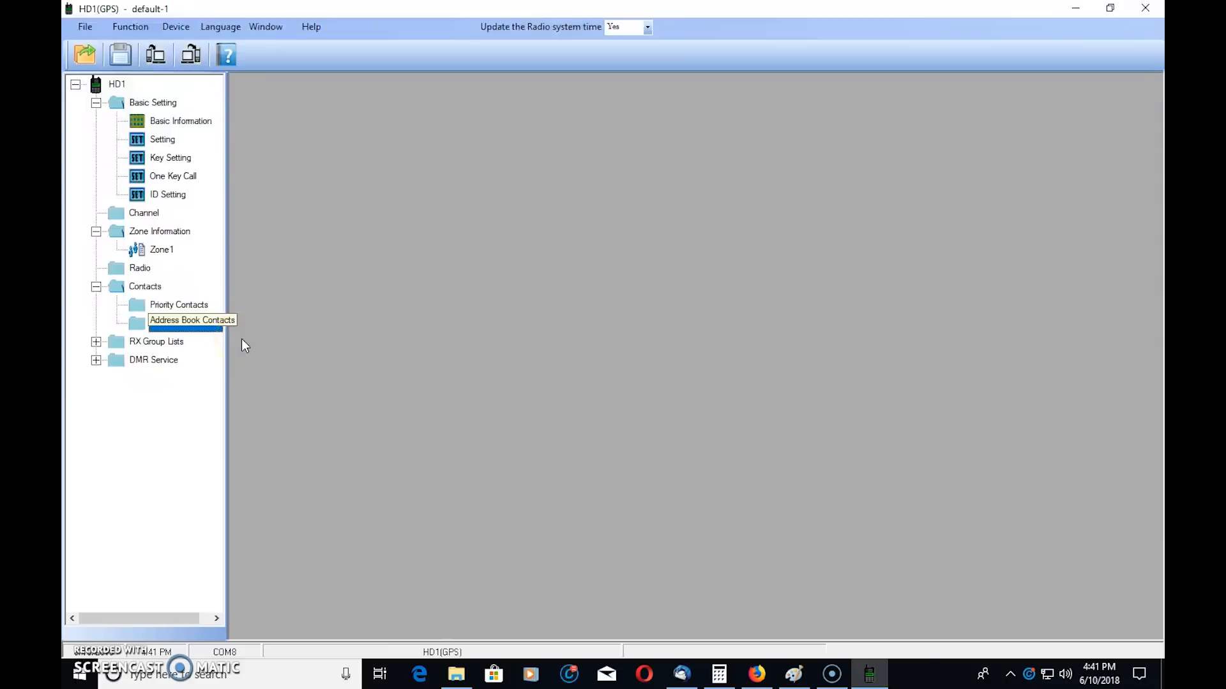
- Open the empty Address Book Contacts list under Contacts
{"action": "double_click", "coordinate": [186, 323]}
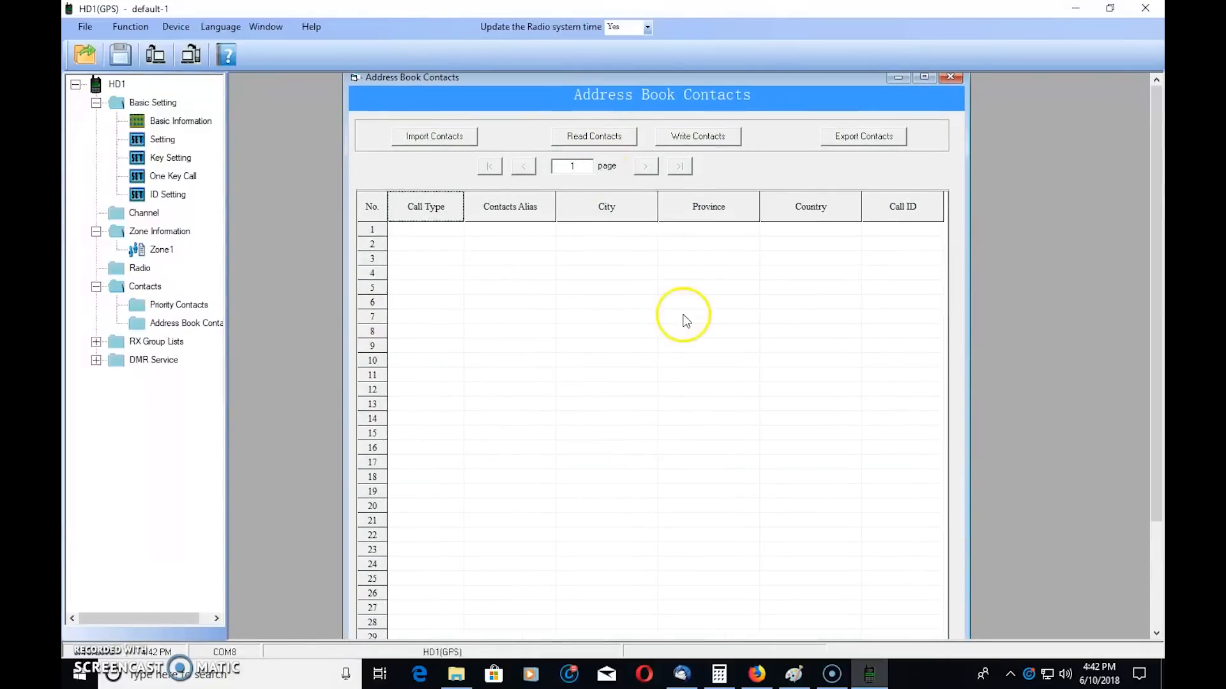
{"action": "mouse_move", "coordinate": [515, 268]}
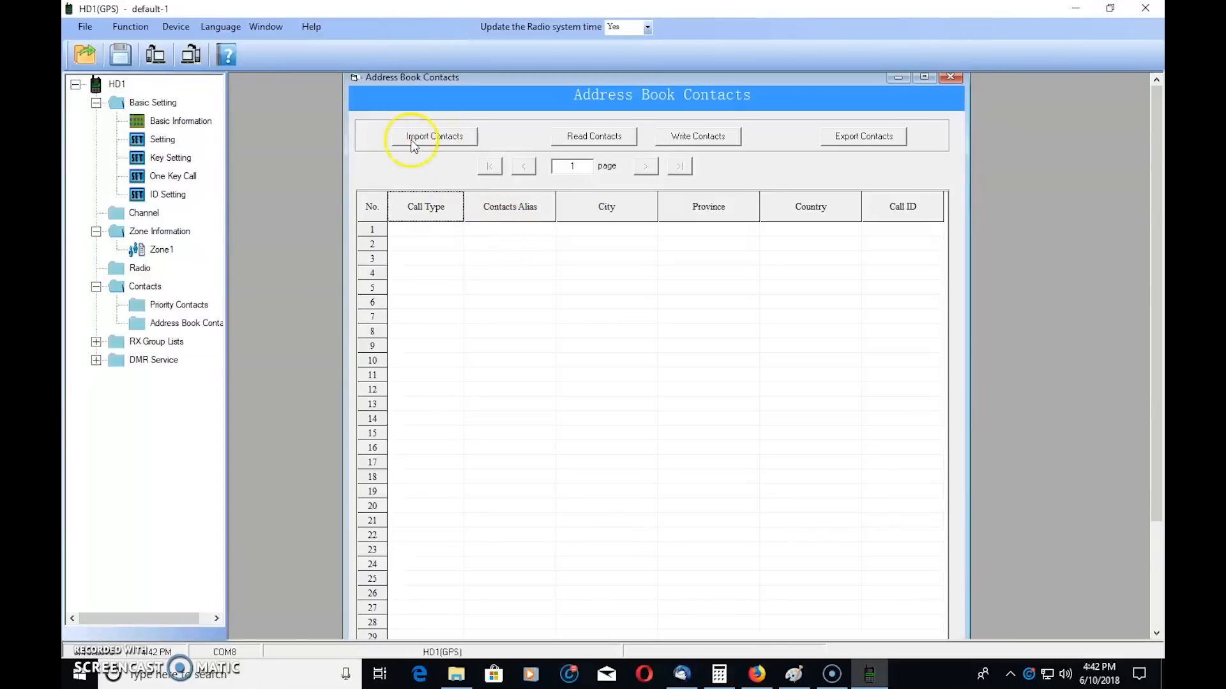
{"action": "mouse_move", "coordinate": [695, 180]}
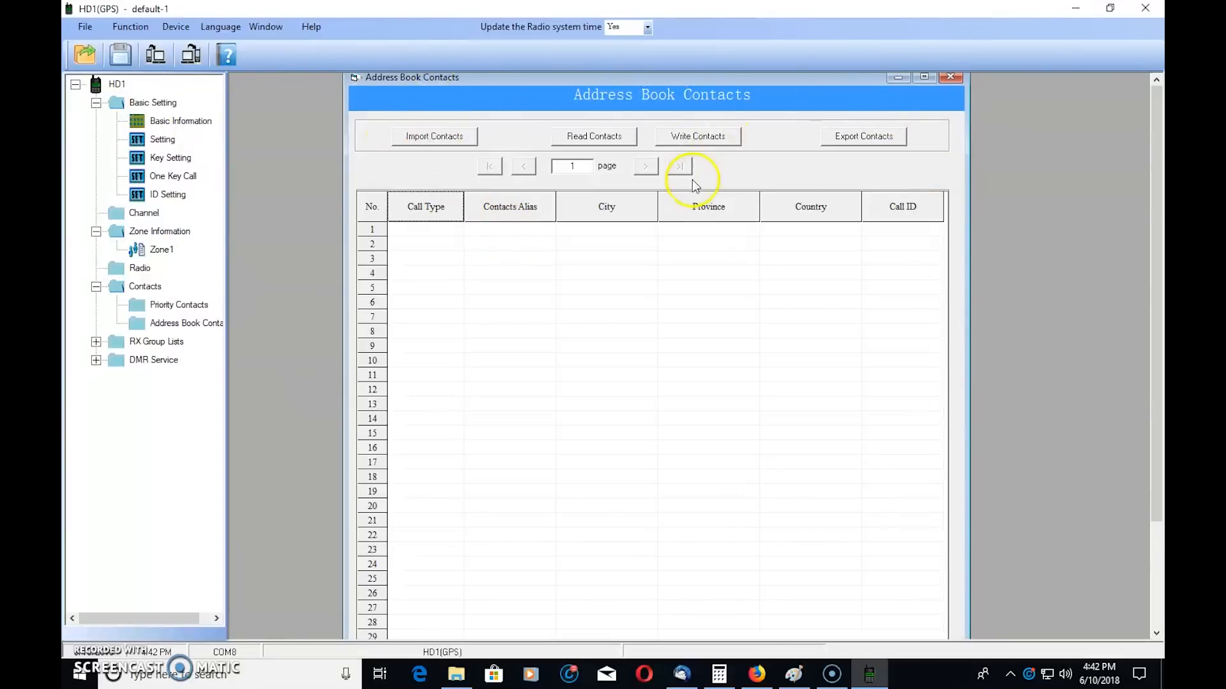
{"action": "mouse_move", "coordinate": [712, 320]}
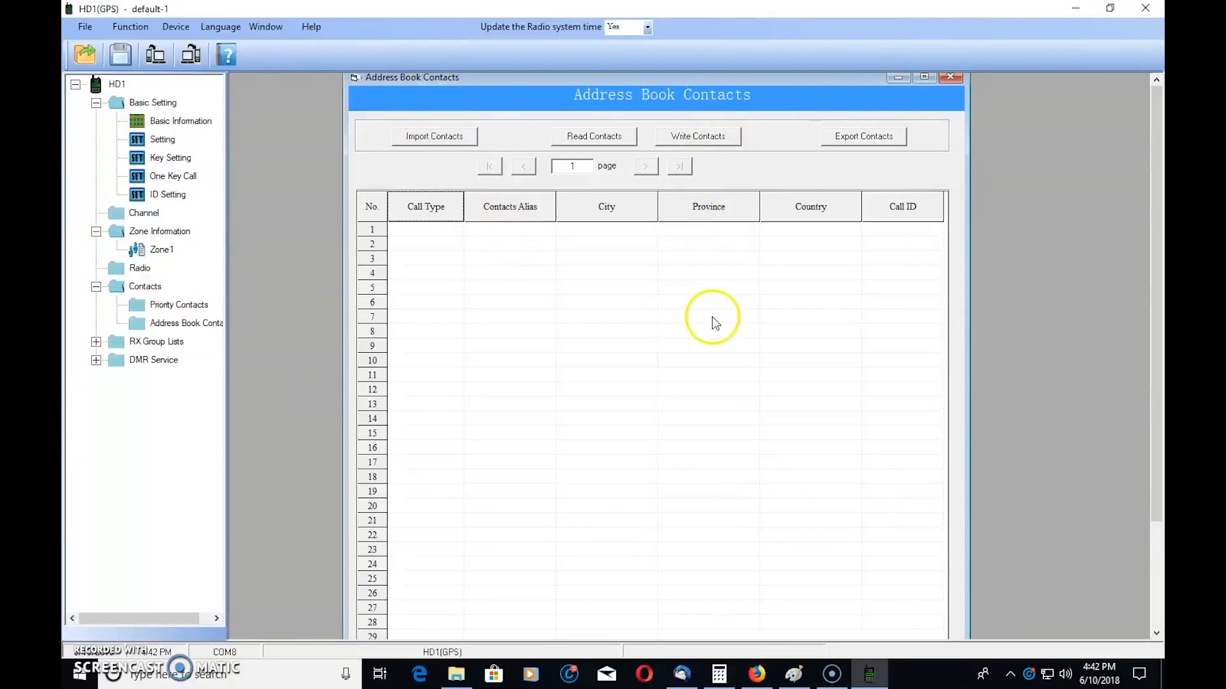
{"action": "left_click", "coordinate": [754, 674]}
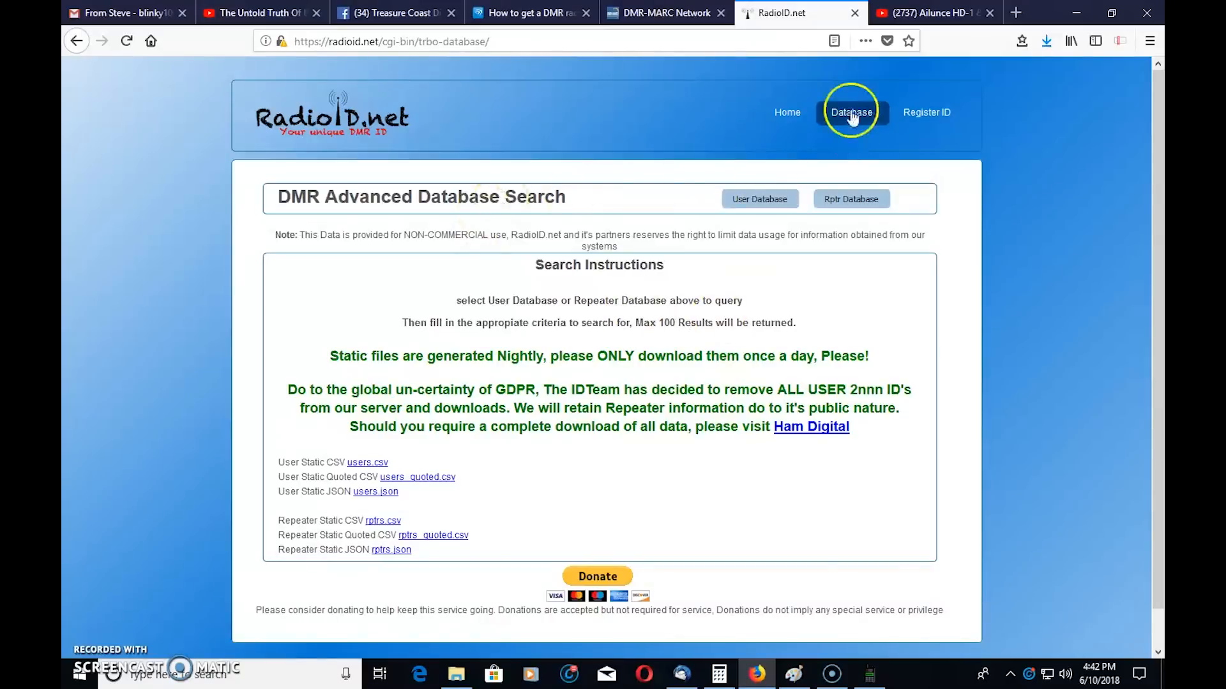
{"action": "mouse_move", "coordinate": [382, 446]}
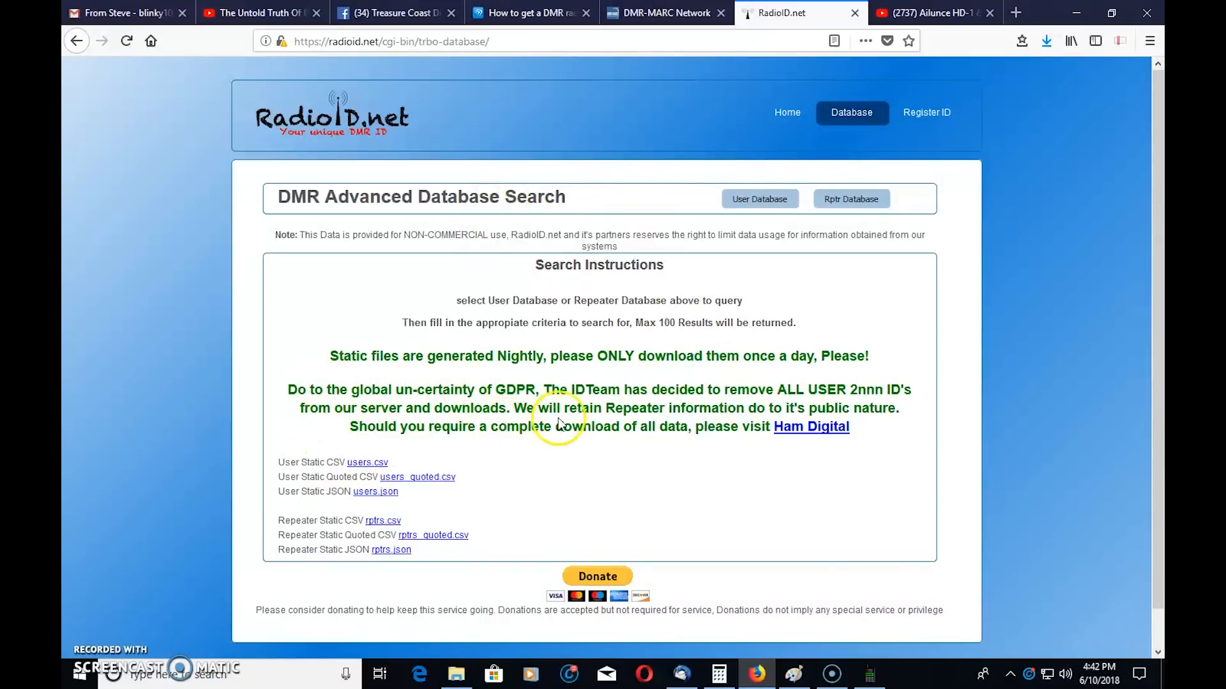
{"action": "mouse_move", "coordinate": [590, 424]}
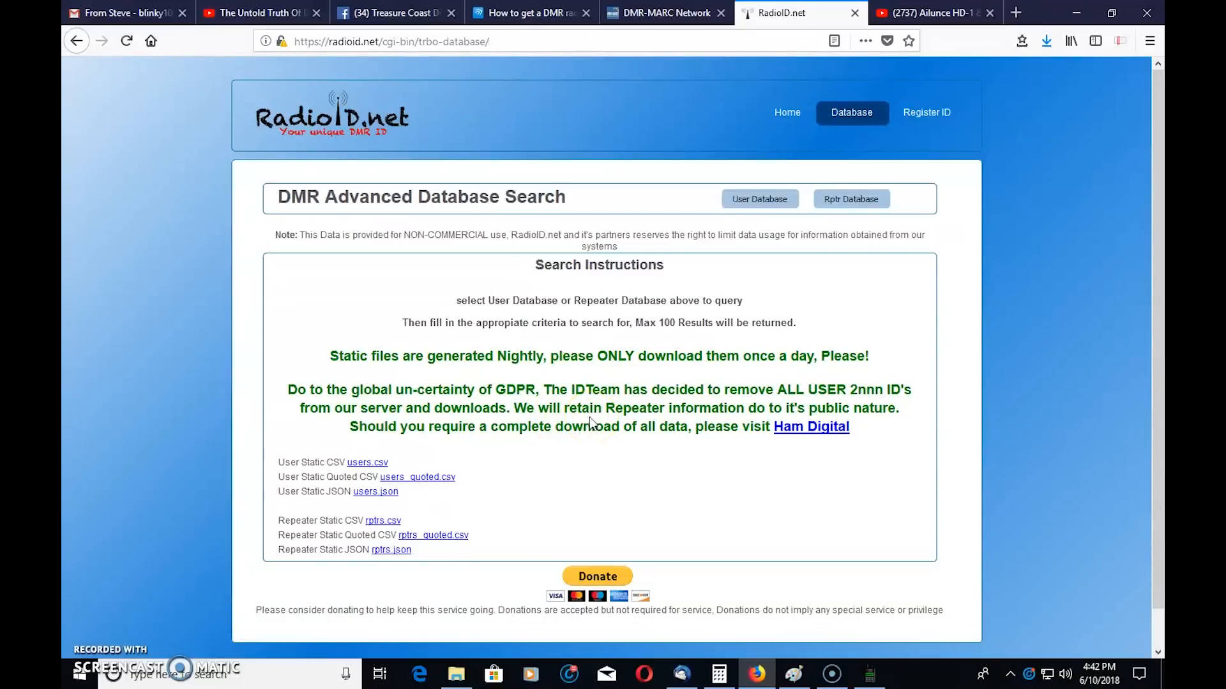
{"action": "mouse_move", "coordinate": [279, 481]}
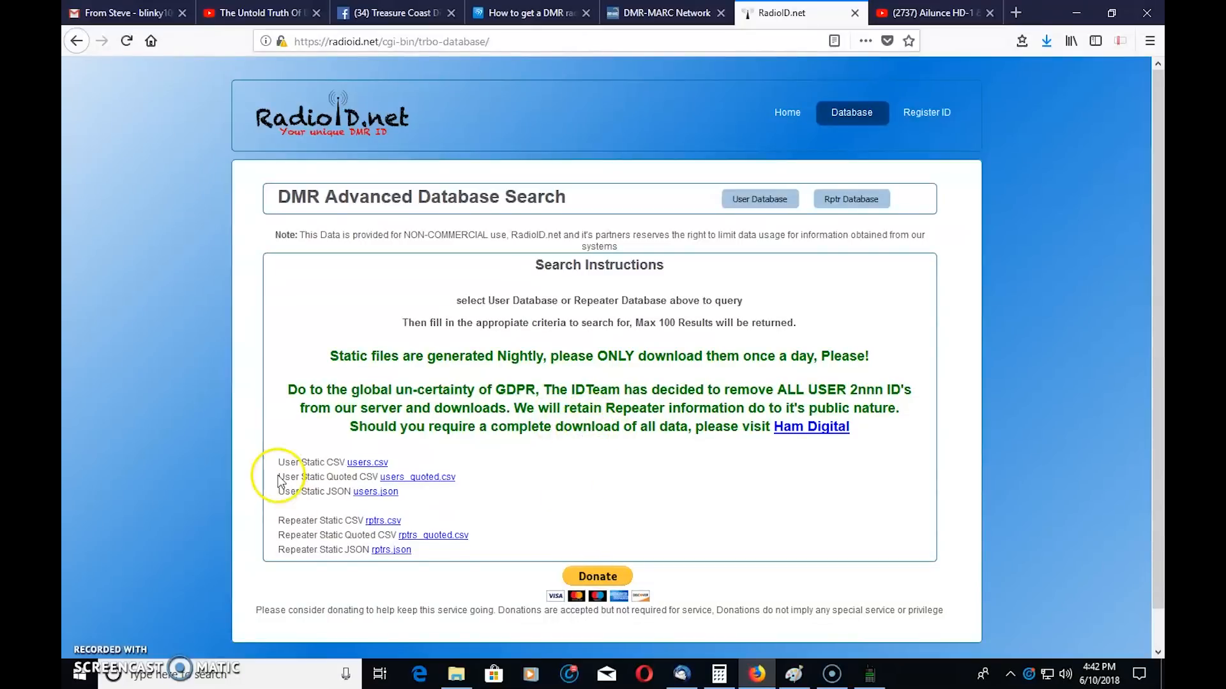
{"action": "mouse_move", "coordinate": [368, 462]}
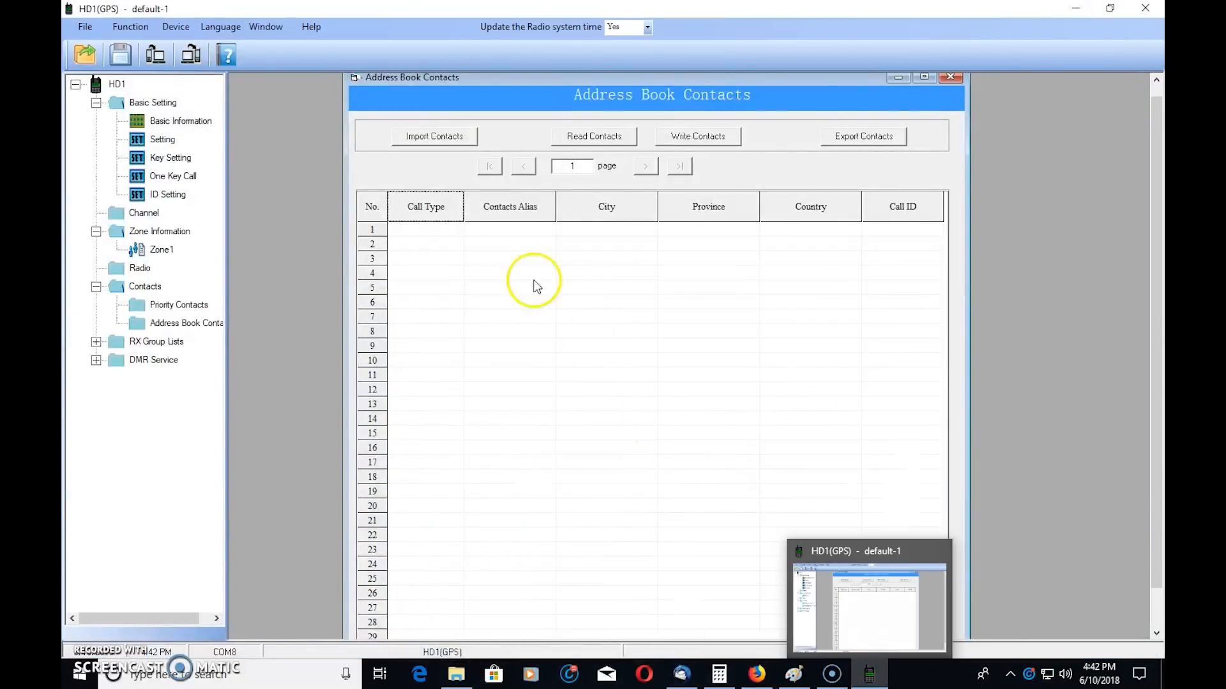
- Import users.csv from the Desktop into Address Book Contacts and acknowledge the import success
{"action": "left_click", "coordinate": [434, 136]}
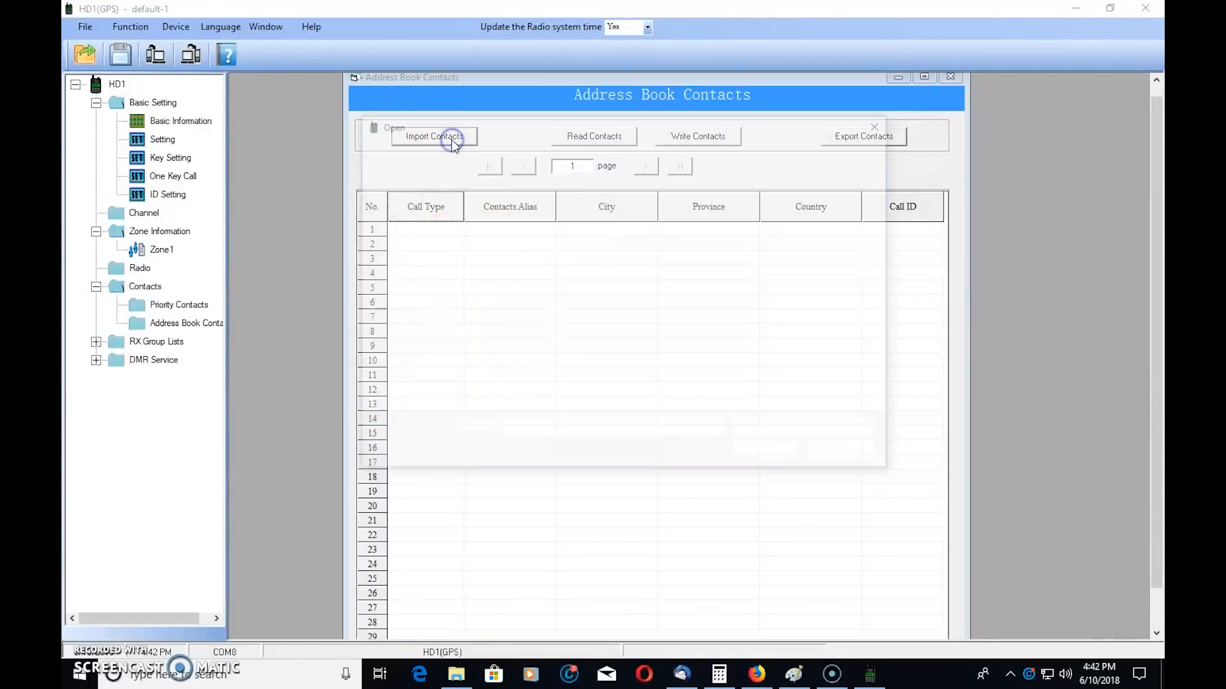
{"action": "left_click", "coordinate": [434, 137]}
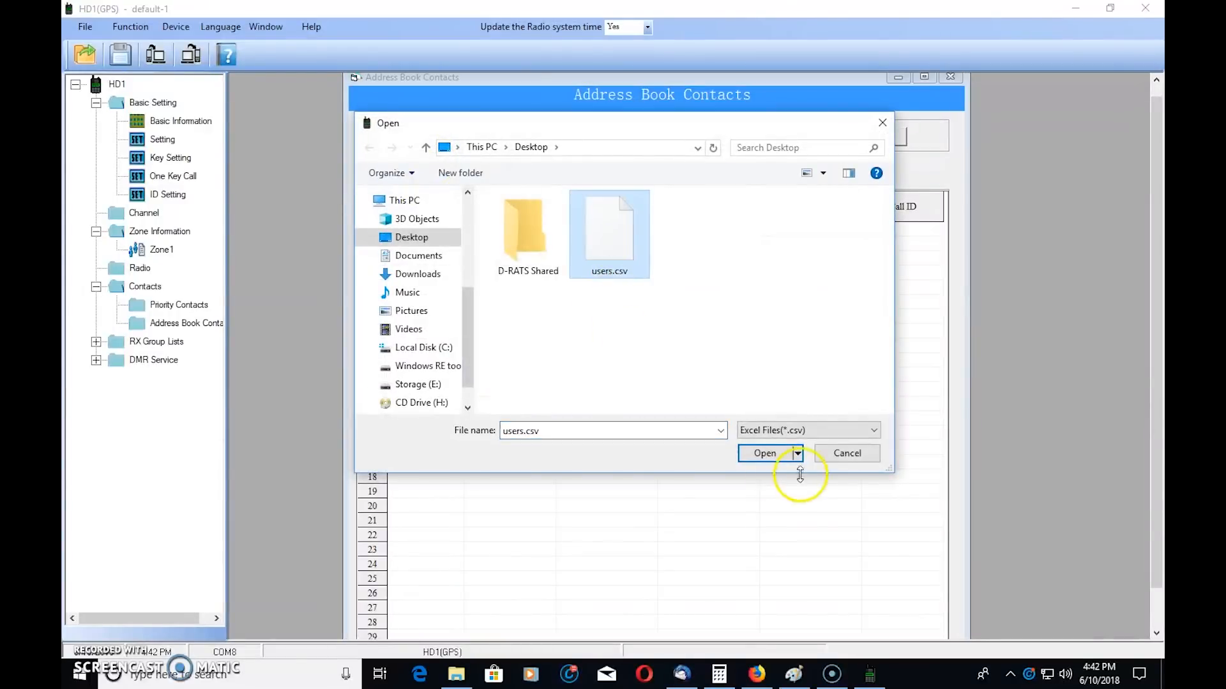
{"action": "left_click", "coordinate": [764, 454]}
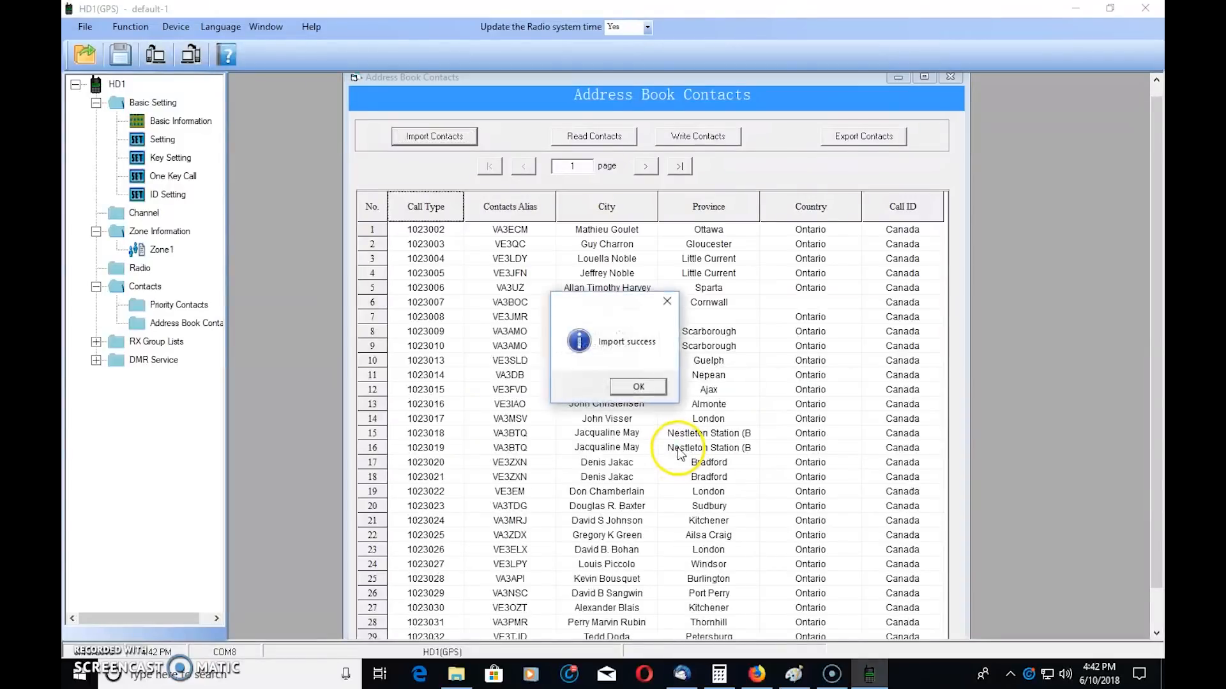
{"action": "left_click", "coordinate": [636, 385]}
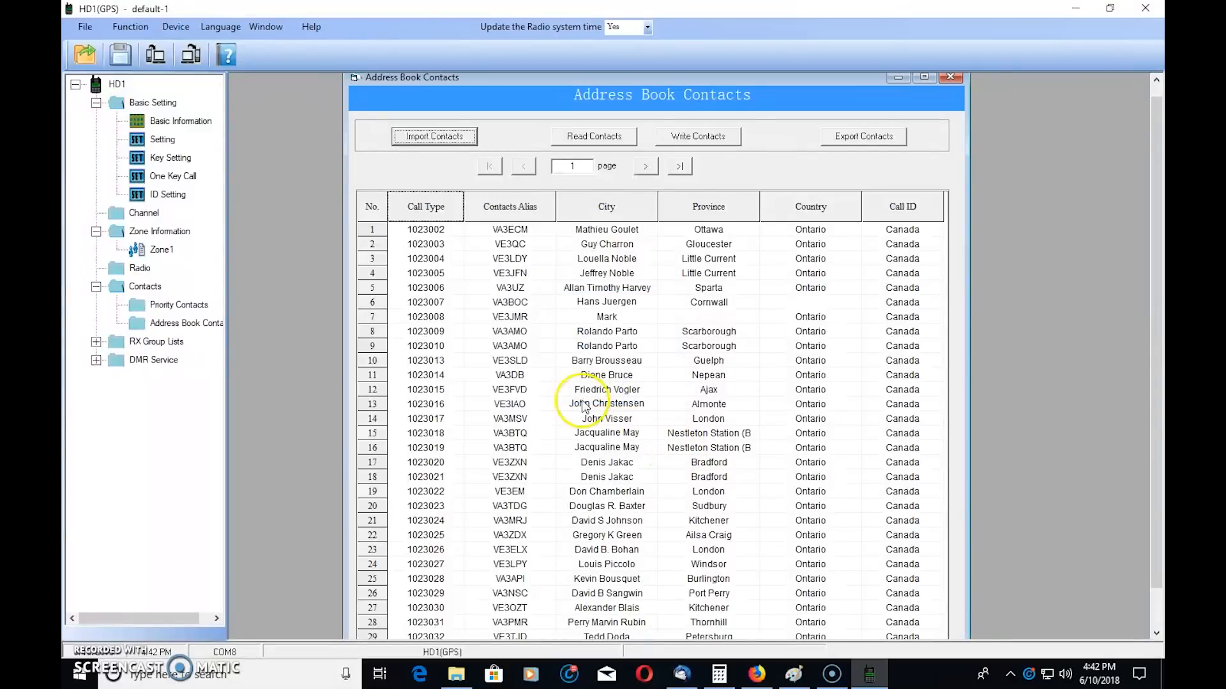
{"action": "mouse_move", "coordinate": [522, 242]}
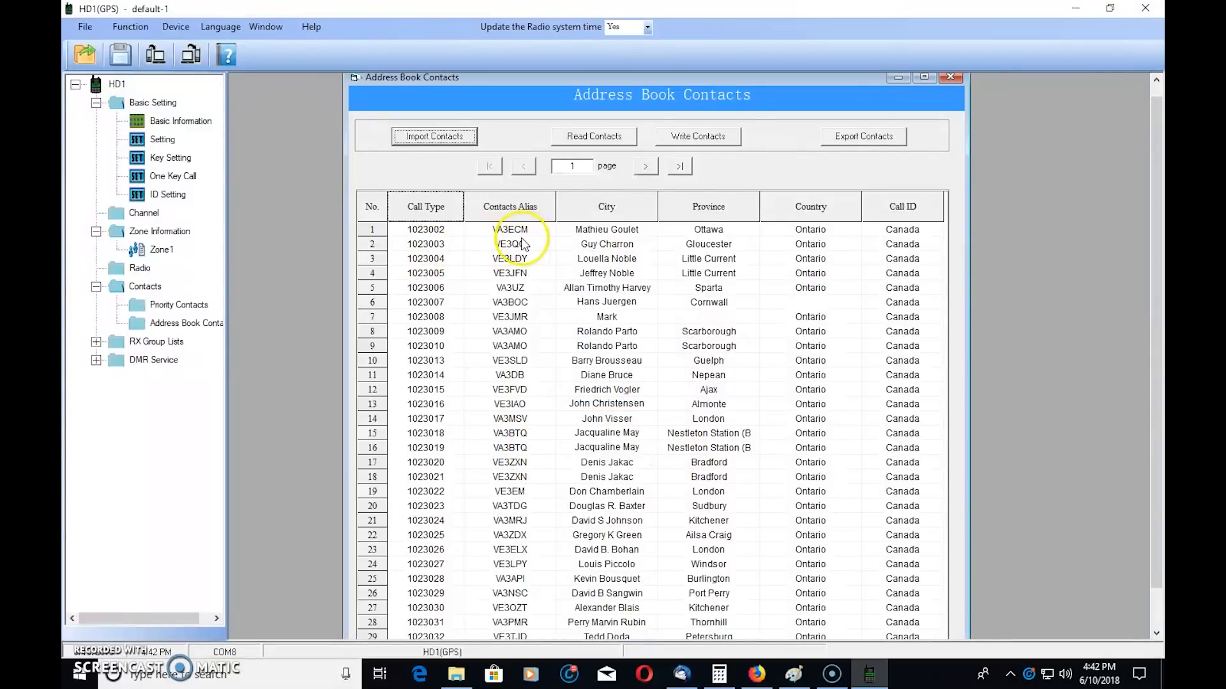
- Page through the imported contacts, jumping to page 30 via the page number field
{"action": "left_click", "coordinate": [645, 166]}
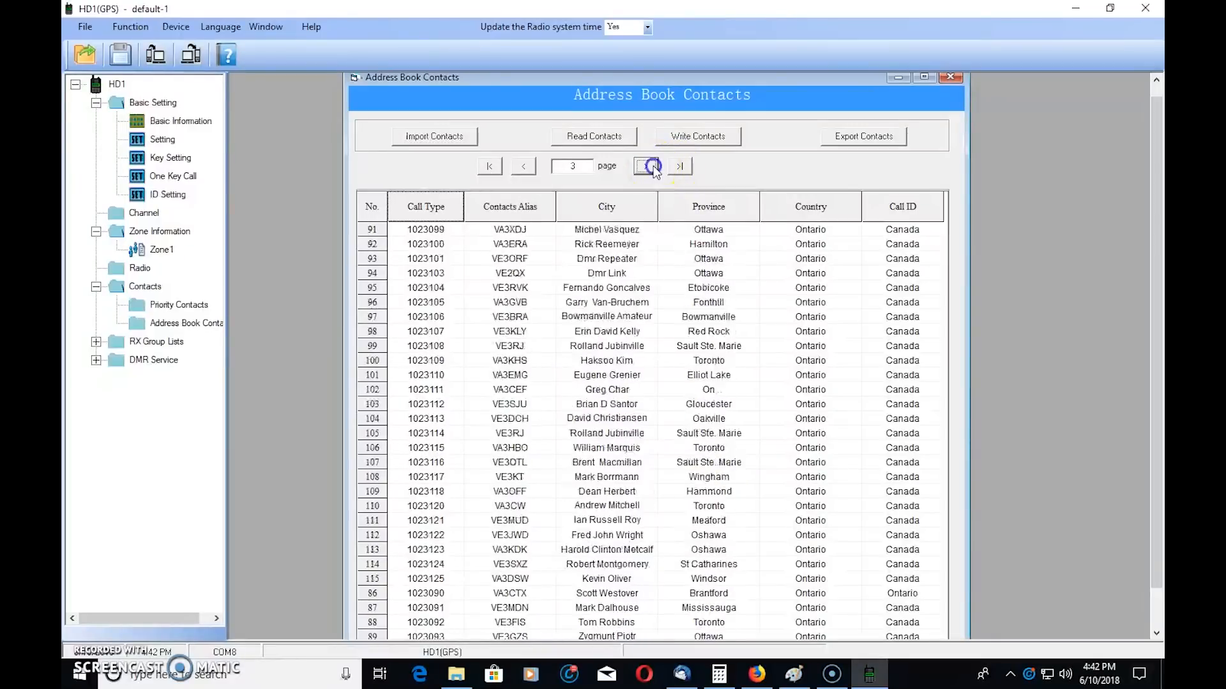
{"action": "left_click", "coordinate": [646, 166]}
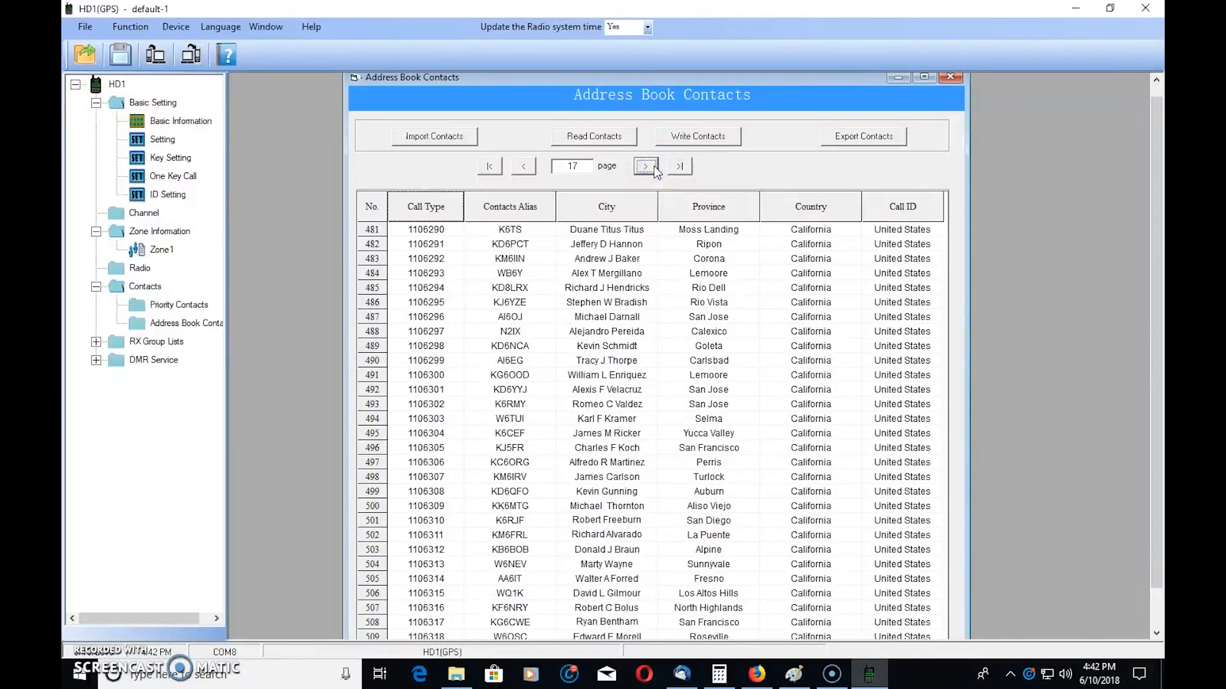
{"action": "left_click", "coordinate": [644, 166]}
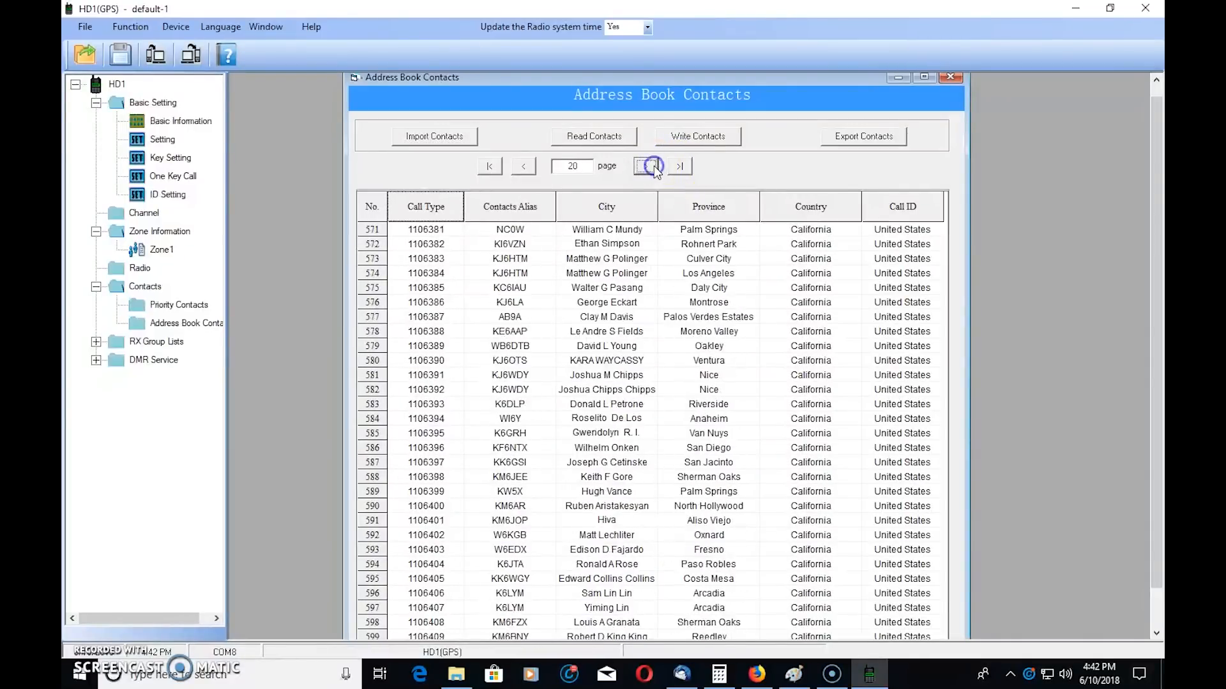
{"action": "left_click", "coordinate": [654, 166]}
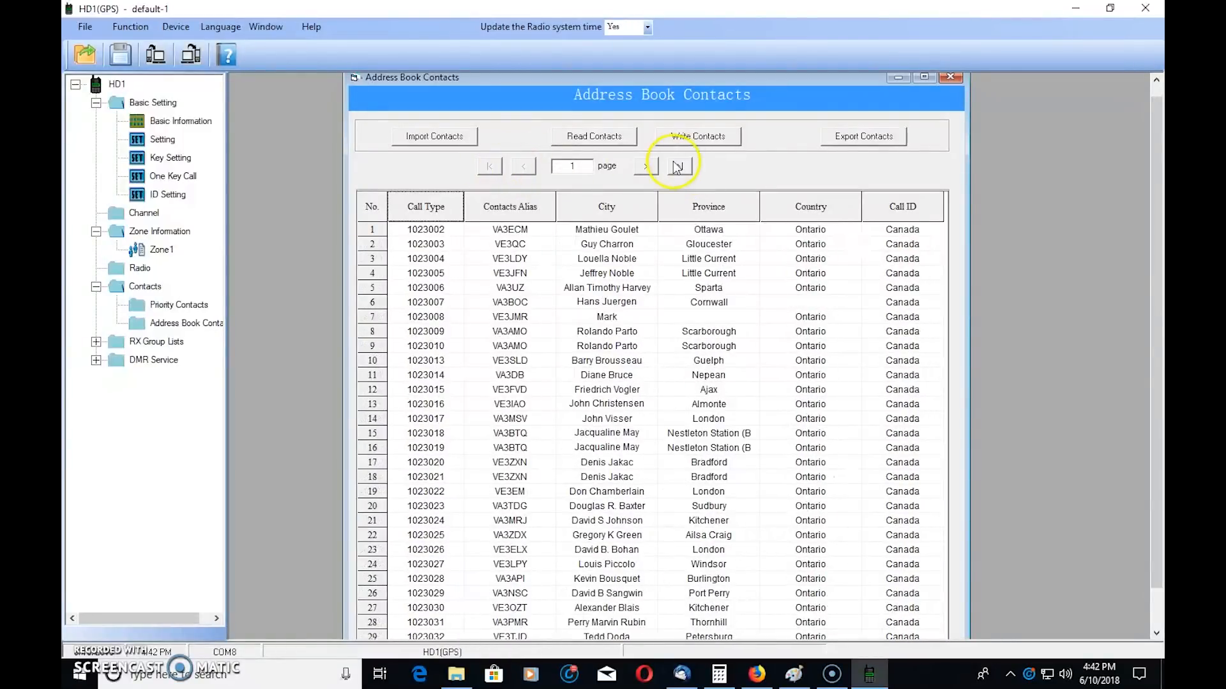
{"action": "left_click", "coordinate": [644, 166]}
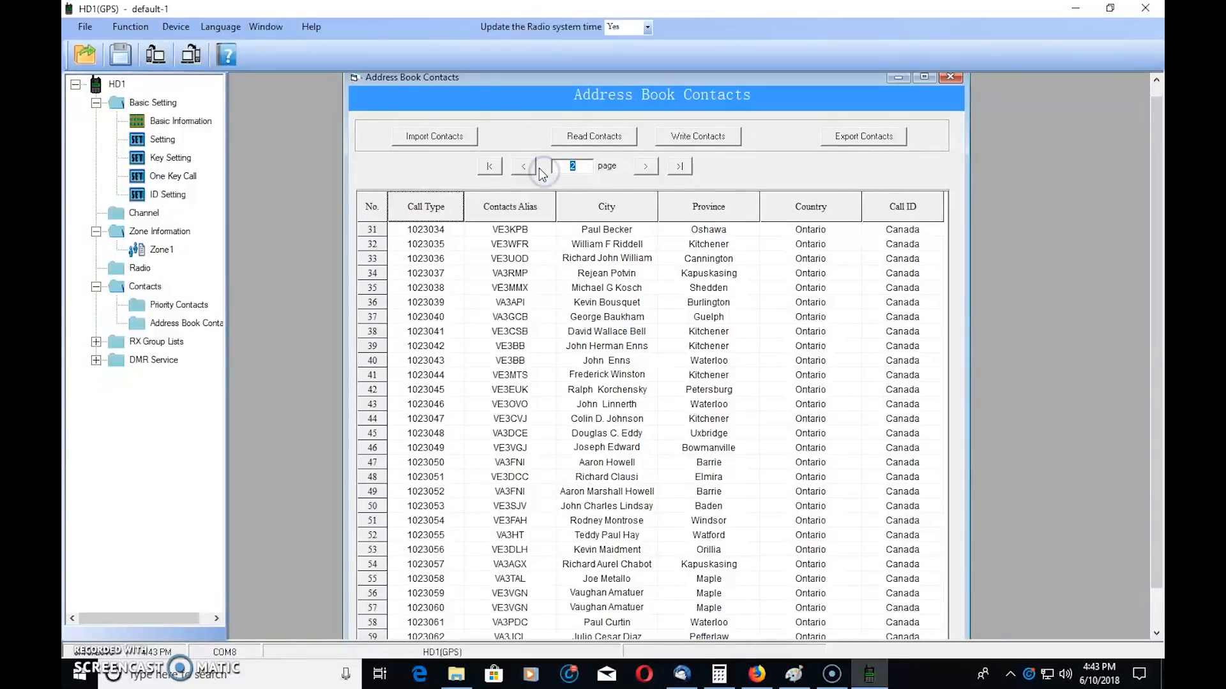
{"action": "type", "text": "0"}
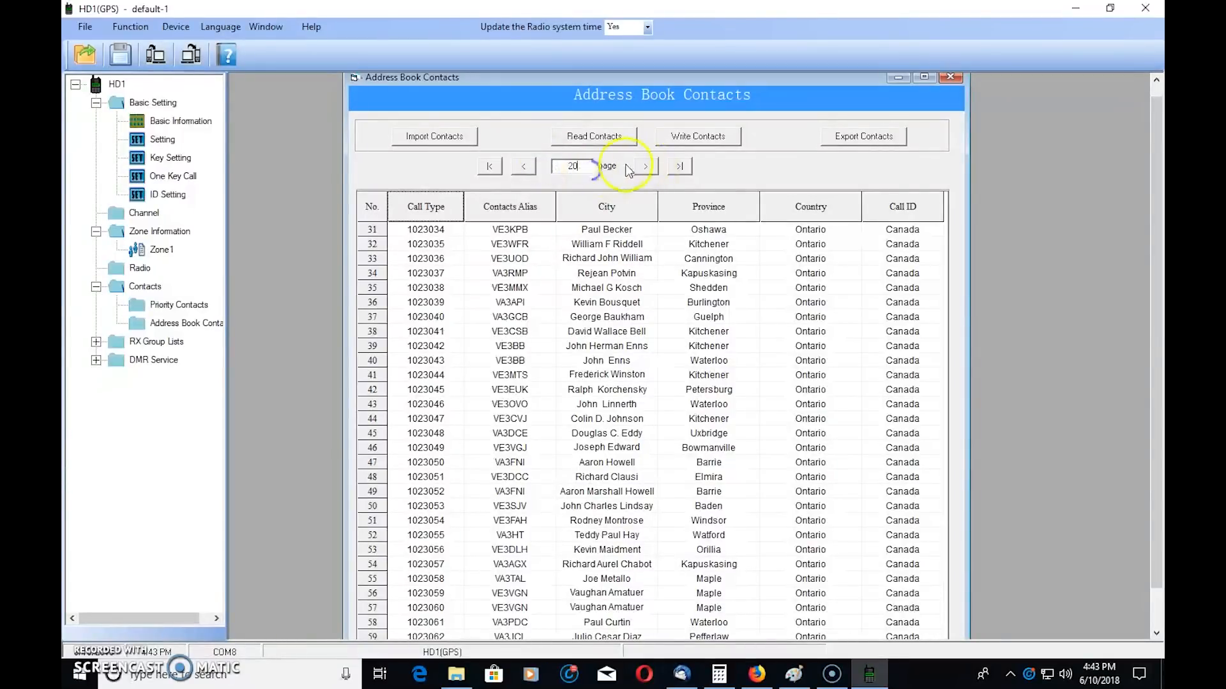
{"action": "left_click", "coordinate": [645, 166]}
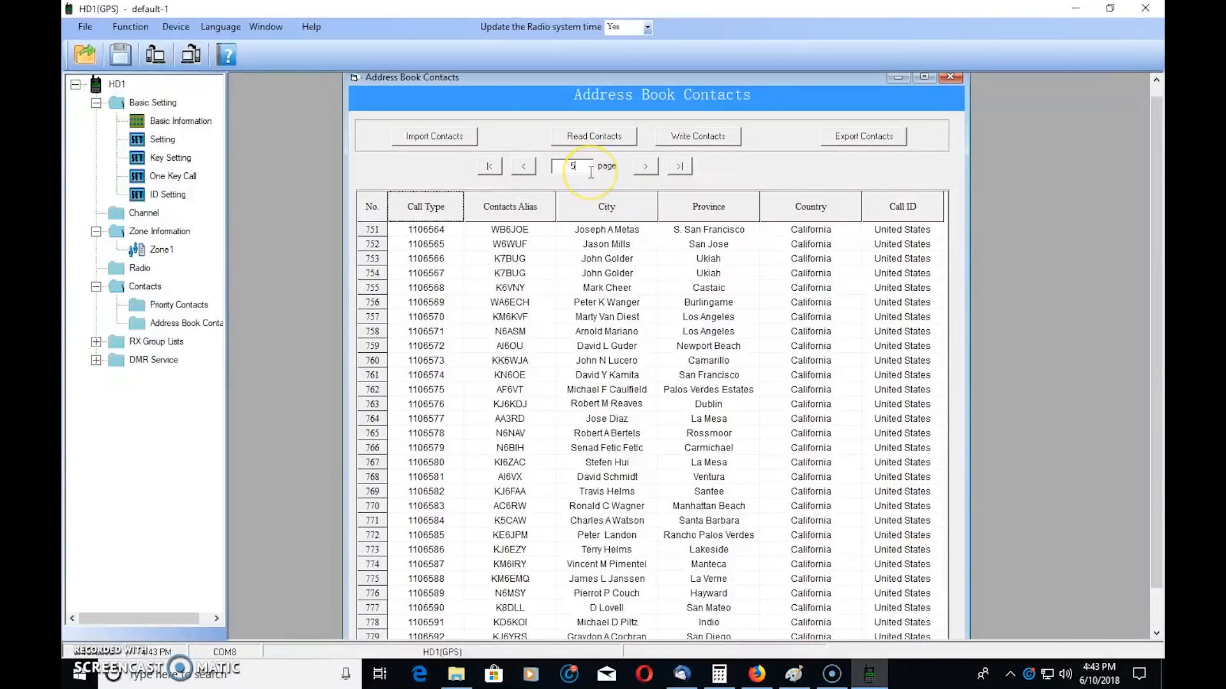
{"action": "type", "text": "30"}
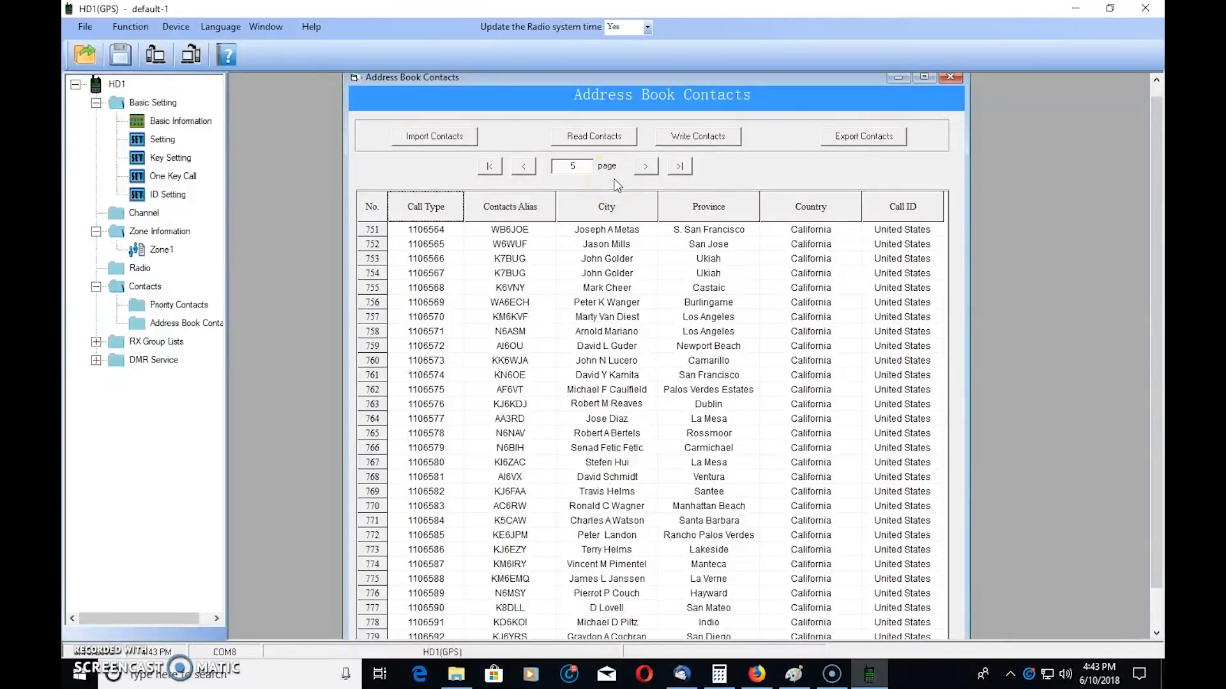
- Continue advancing through later contact pages toward page 61
{"action": "left_click", "coordinate": [678, 166]}
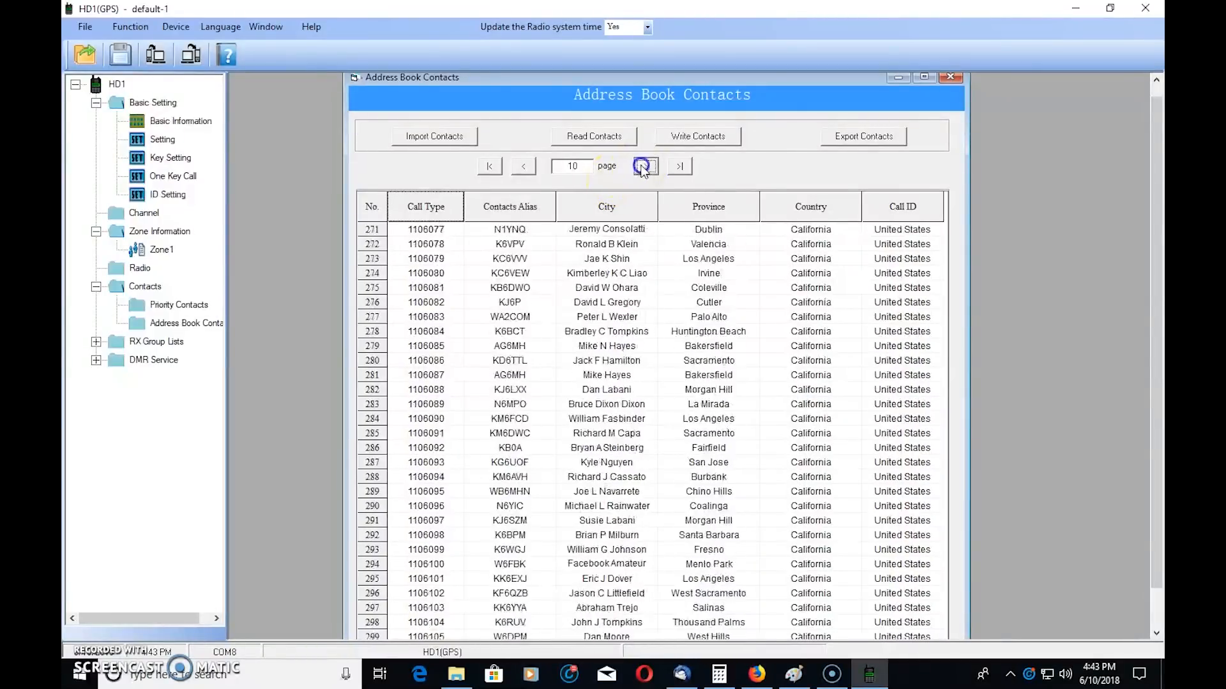
{"action": "left_click", "coordinate": [644, 166]}
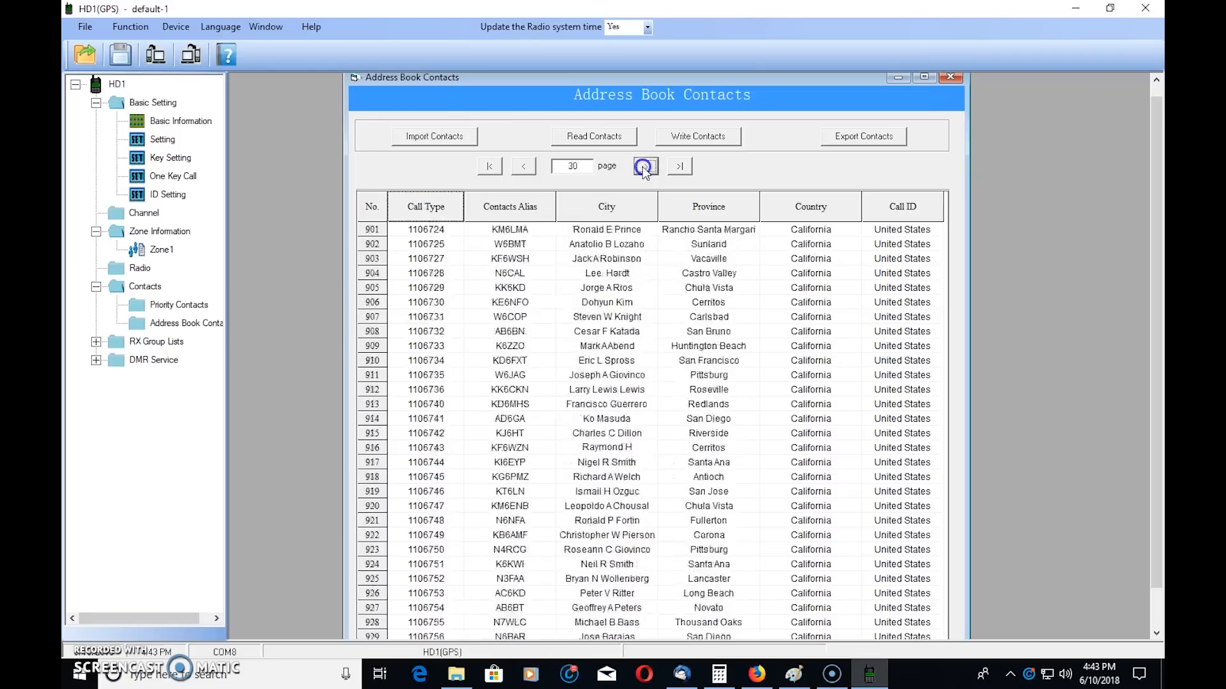
{"action": "left_click", "coordinate": [644, 166]}
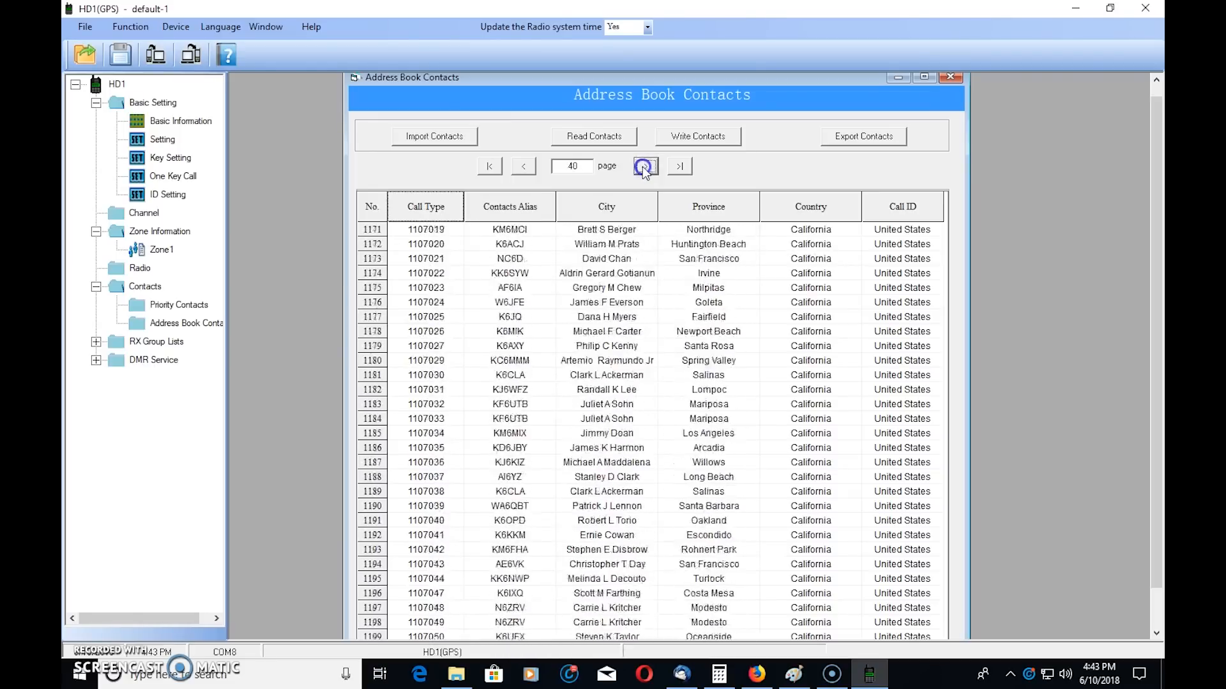
{"action": "left_click", "coordinate": [645, 166]}
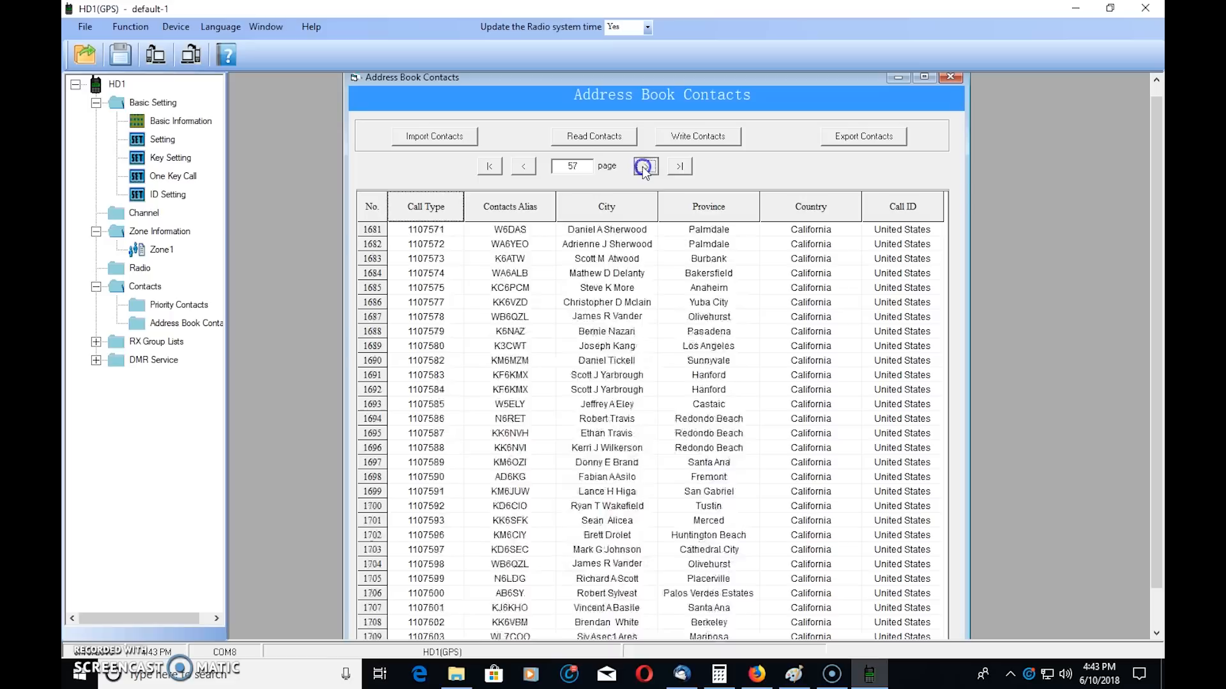
{"action": "left_click", "coordinate": [644, 166]}
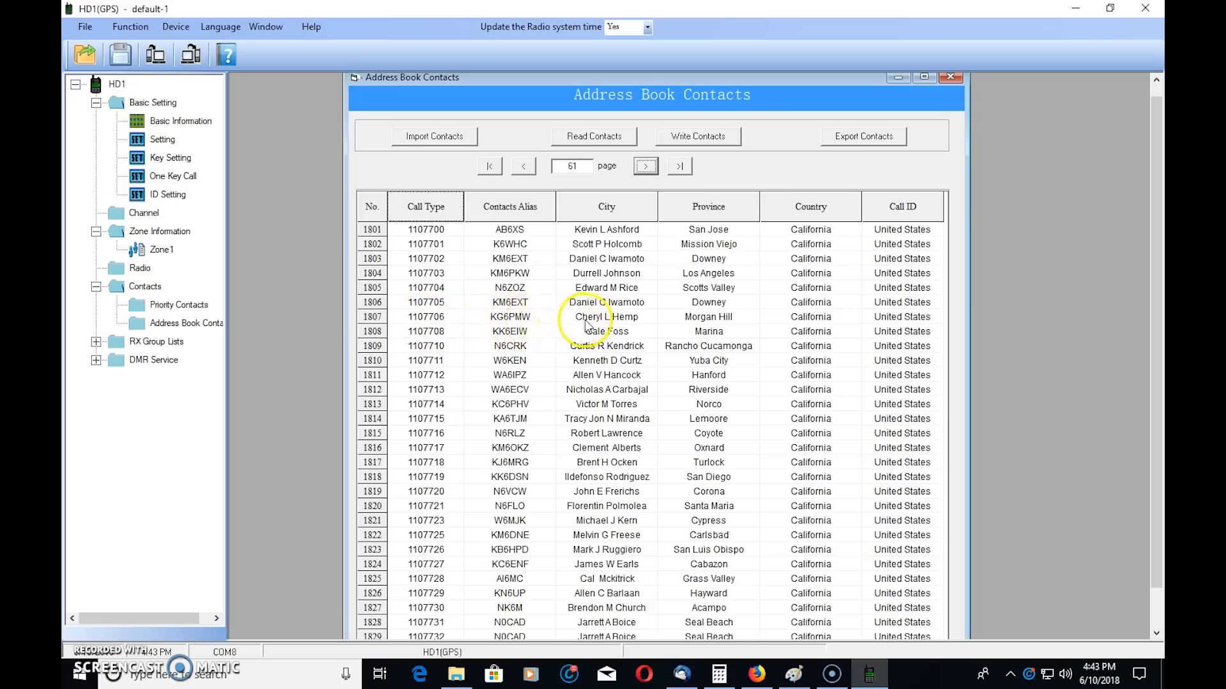
{"action": "mouse_move", "coordinate": [821, 323]}
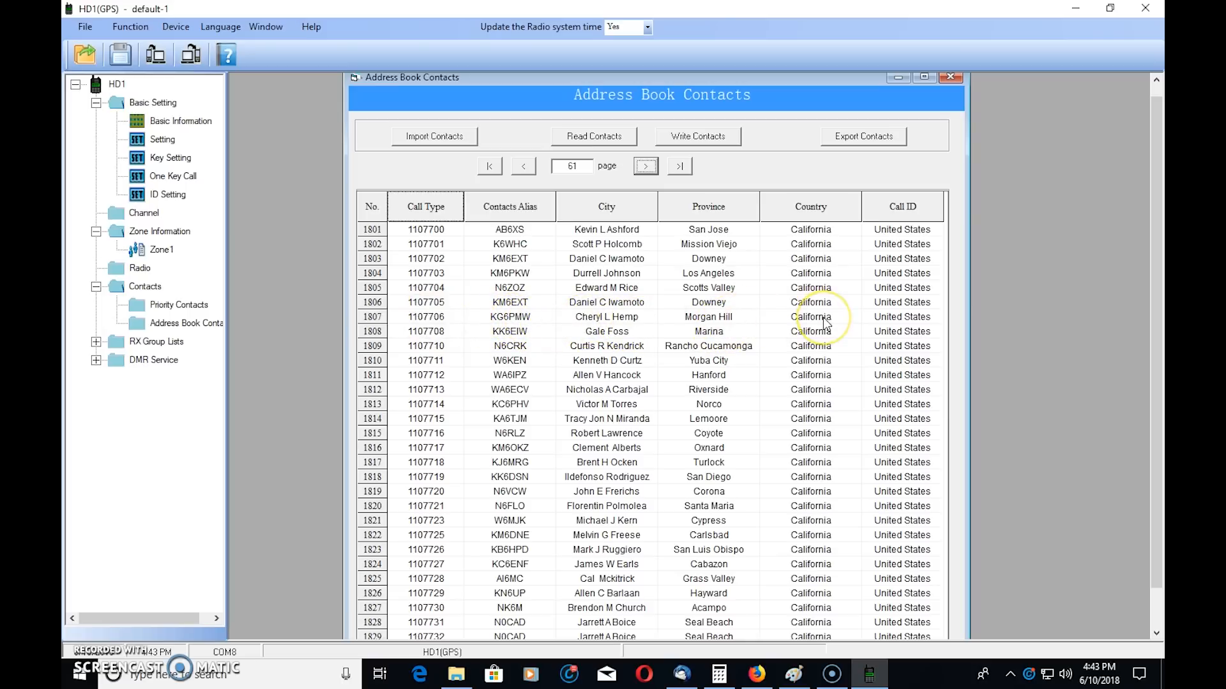
{"action": "mouse_move", "coordinate": [824, 229]}
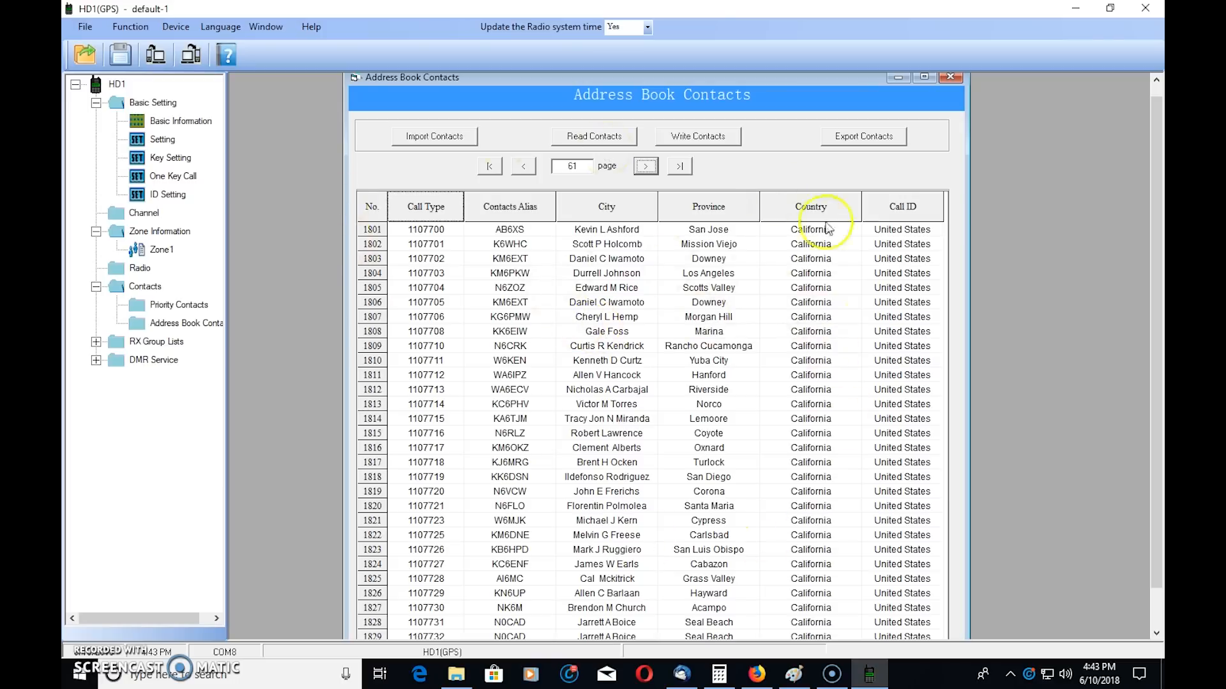
{"action": "mouse_move", "coordinate": [556, 419]}
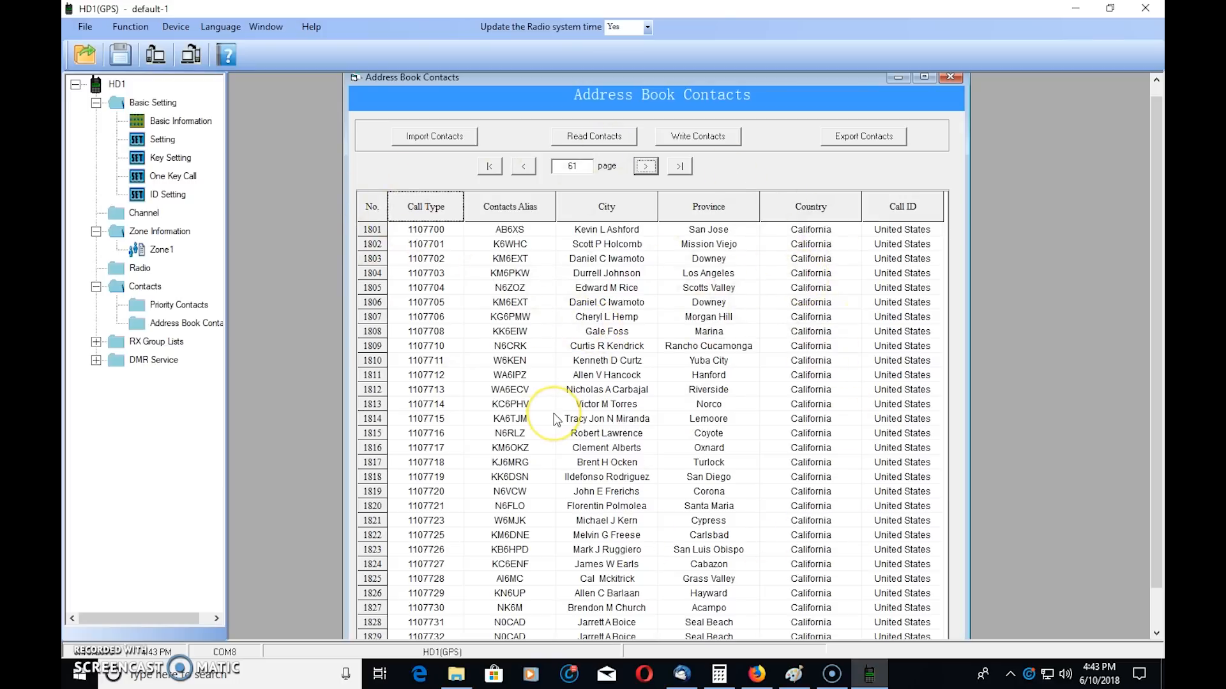
{"action": "mouse_move", "coordinate": [554, 420]}
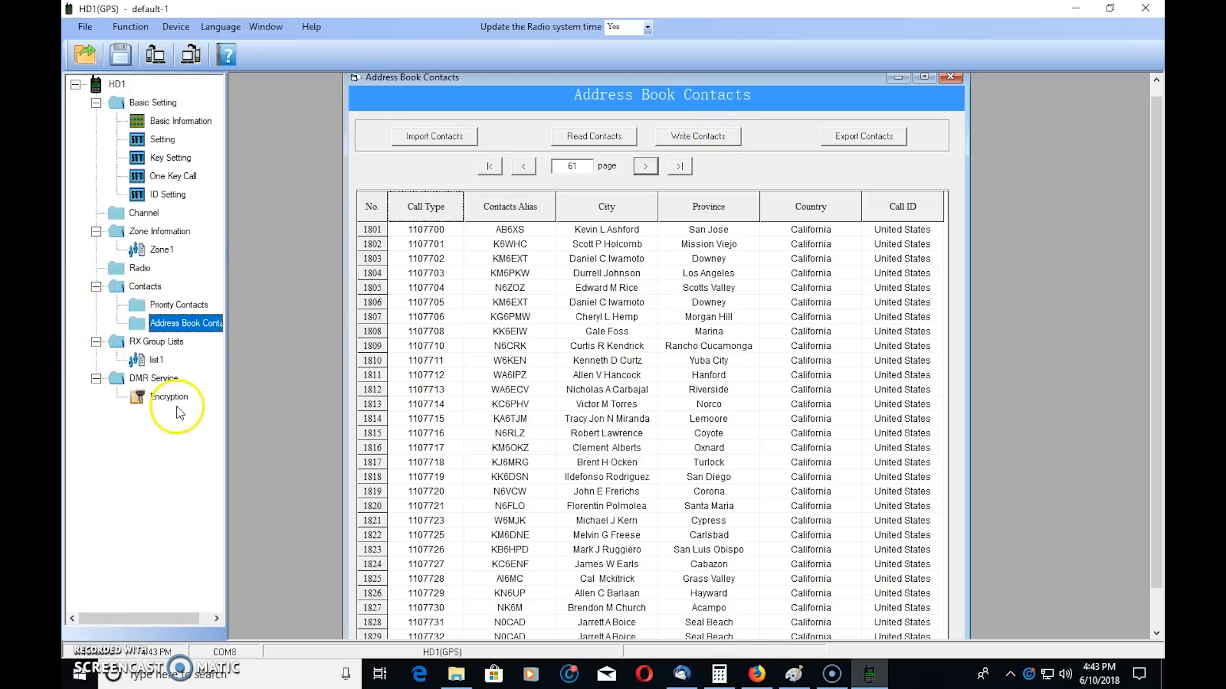
{"action": "left_click", "coordinate": [95, 378]}
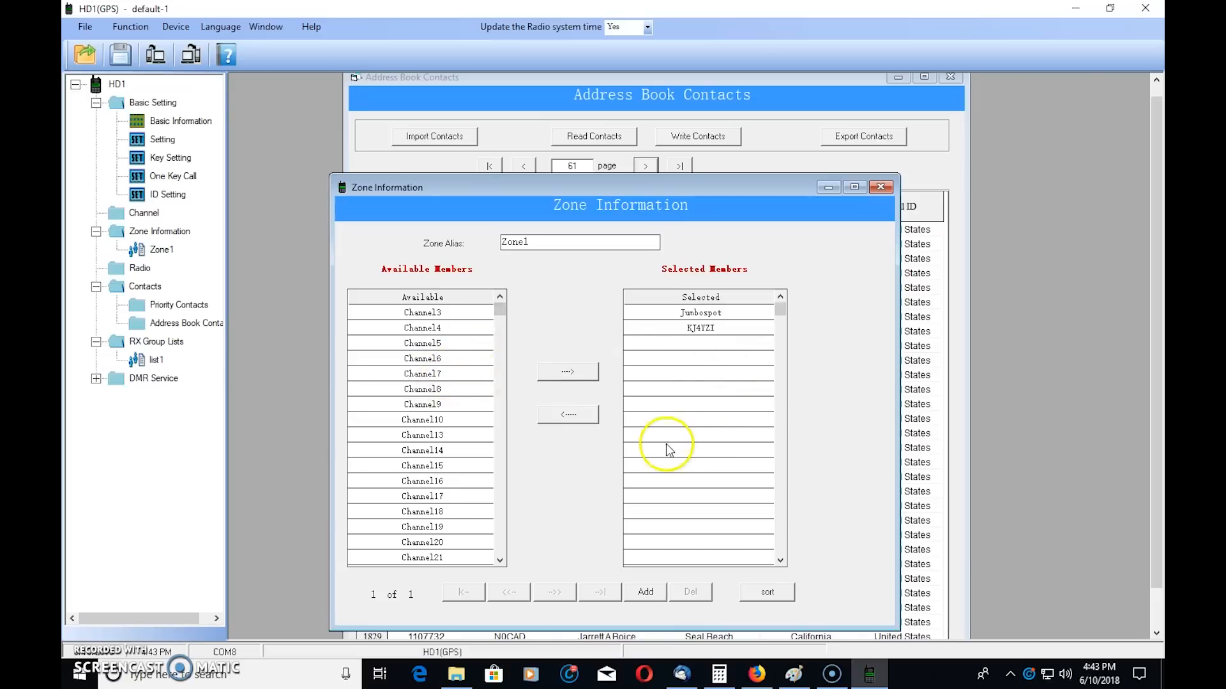
{"action": "left_click", "coordinate": [881, 186]}
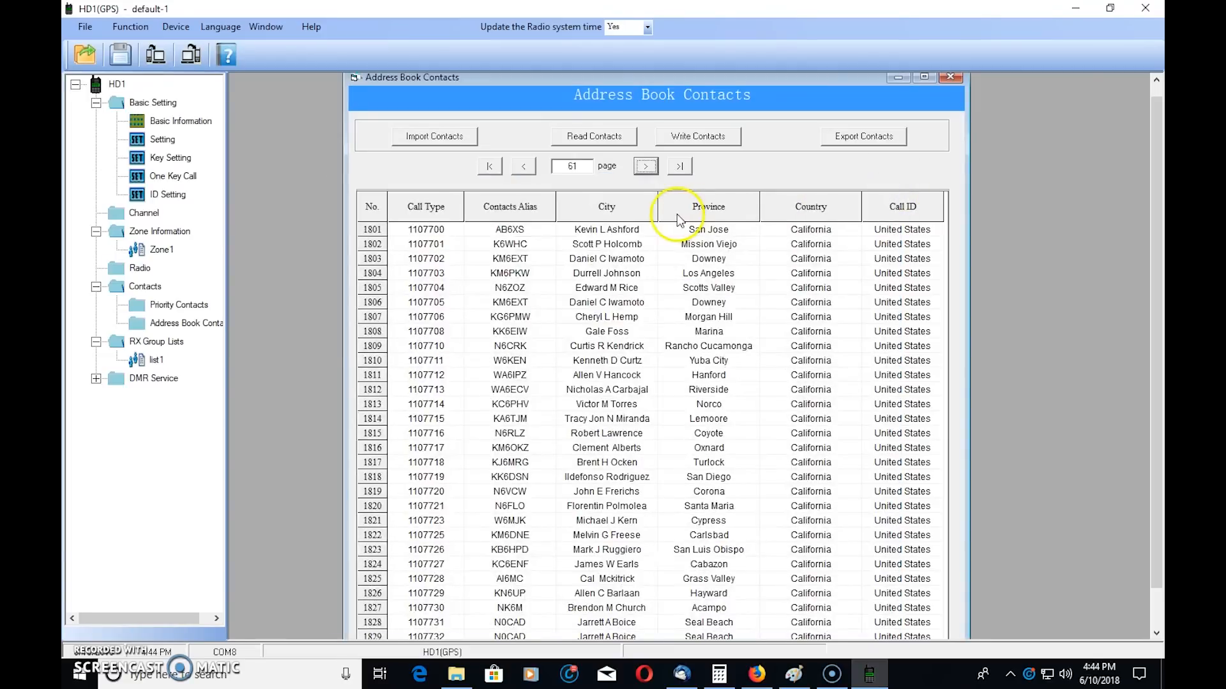
{"action": "mouse_move", "coordinate": [340, 282]}
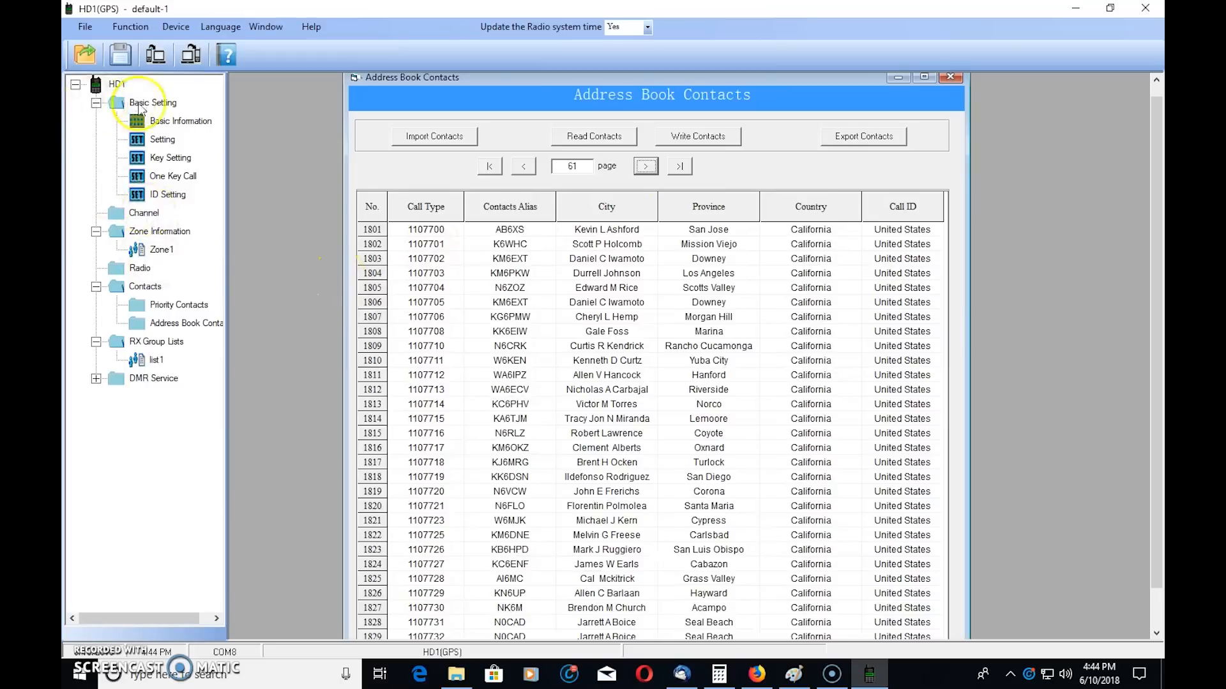
{"action": "mouse_move", "coordinate": [342, 131]}
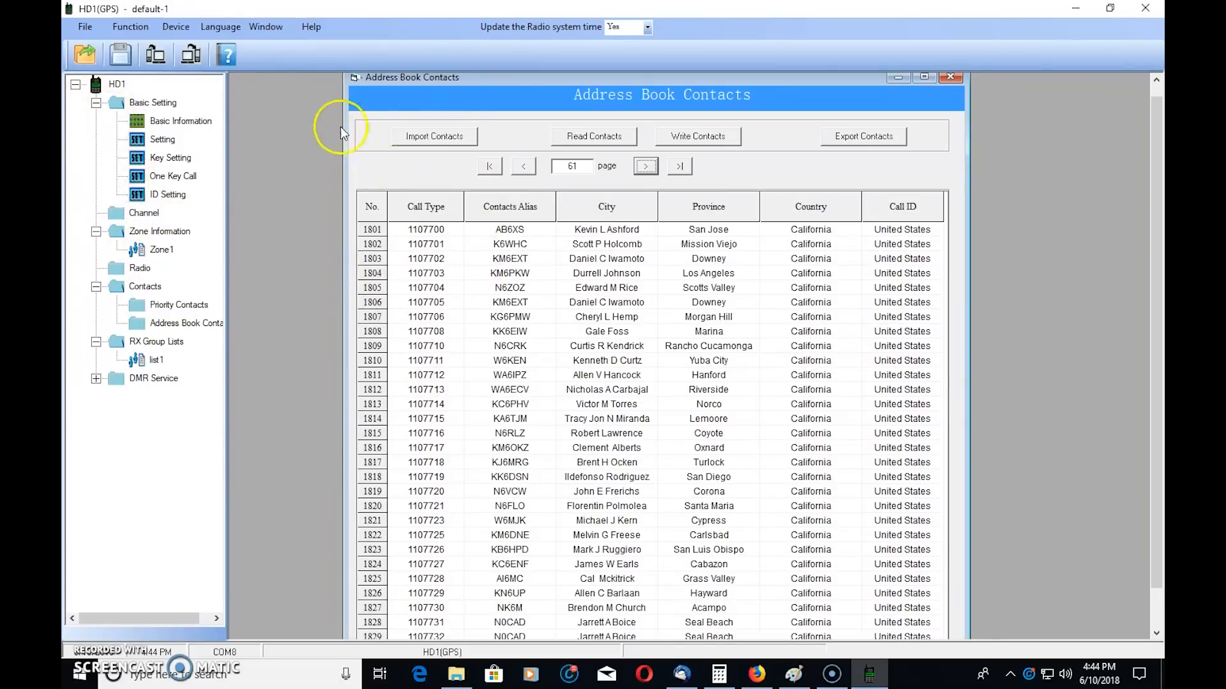
- Write the address book contacts to the radio and confirm the 'Write data to radio' prompt
{"action": "left_click", "coordinate": [697, 137]}
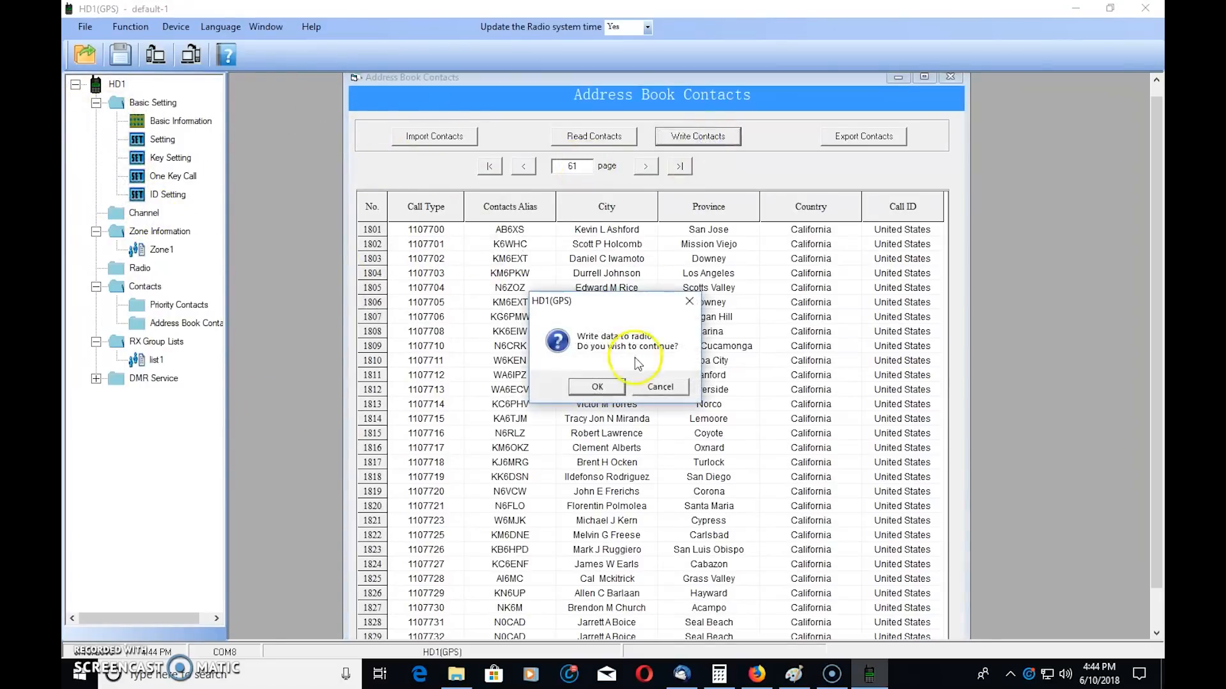
{"action": "left_click", "coordinate": [597, 387]}
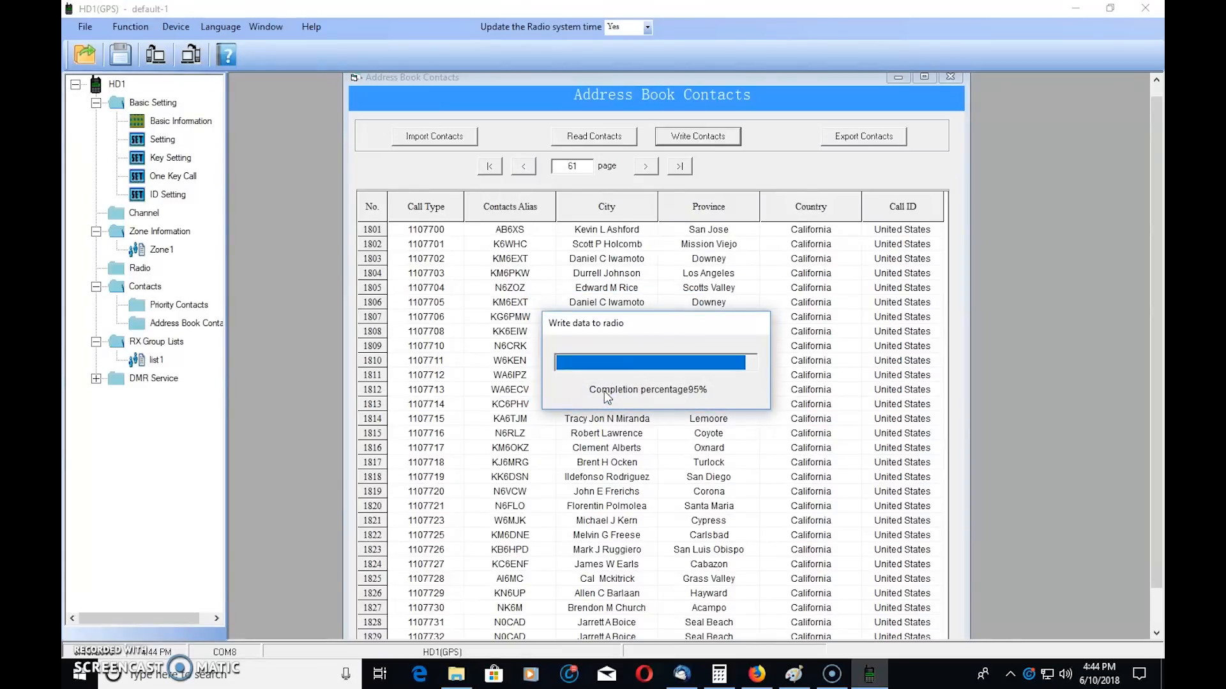
{"action": "mouse_move", "coordinate": [624, 406]}
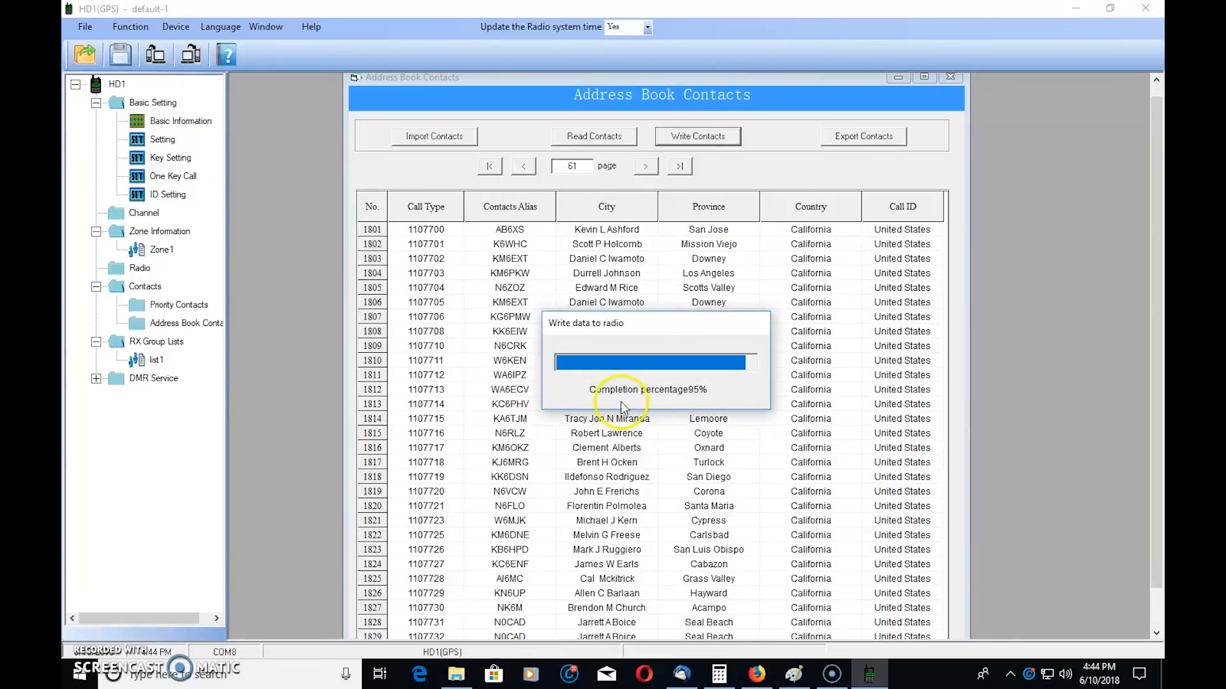
{"action": "mouse_move", "coordinate": [618, 399]}
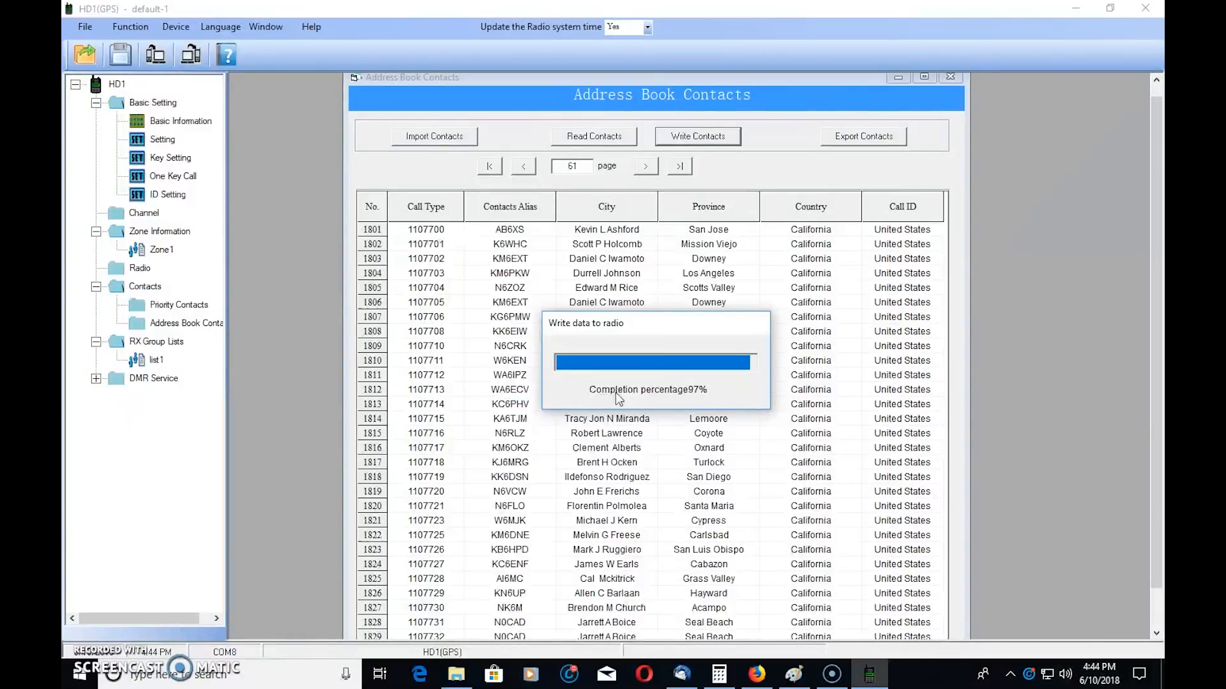
{"action": "mouse_move", "coordinate": [731, 386]}
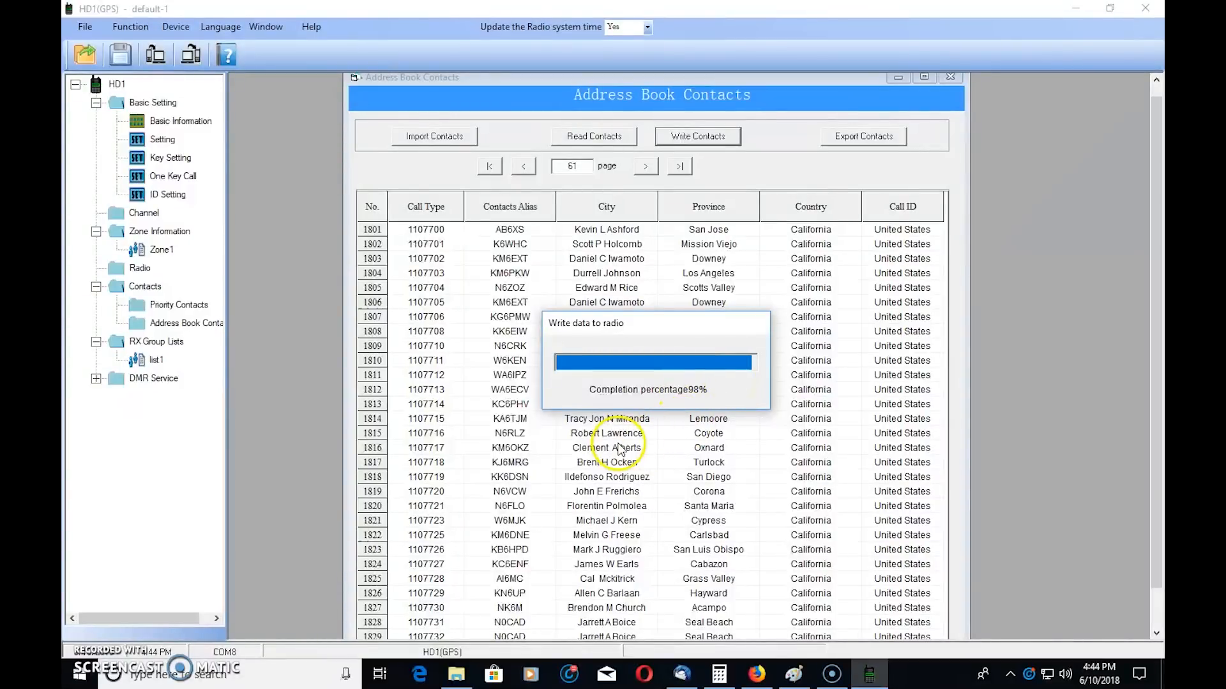
{"action": "mouse_move", "coordinate": [696, 608]}
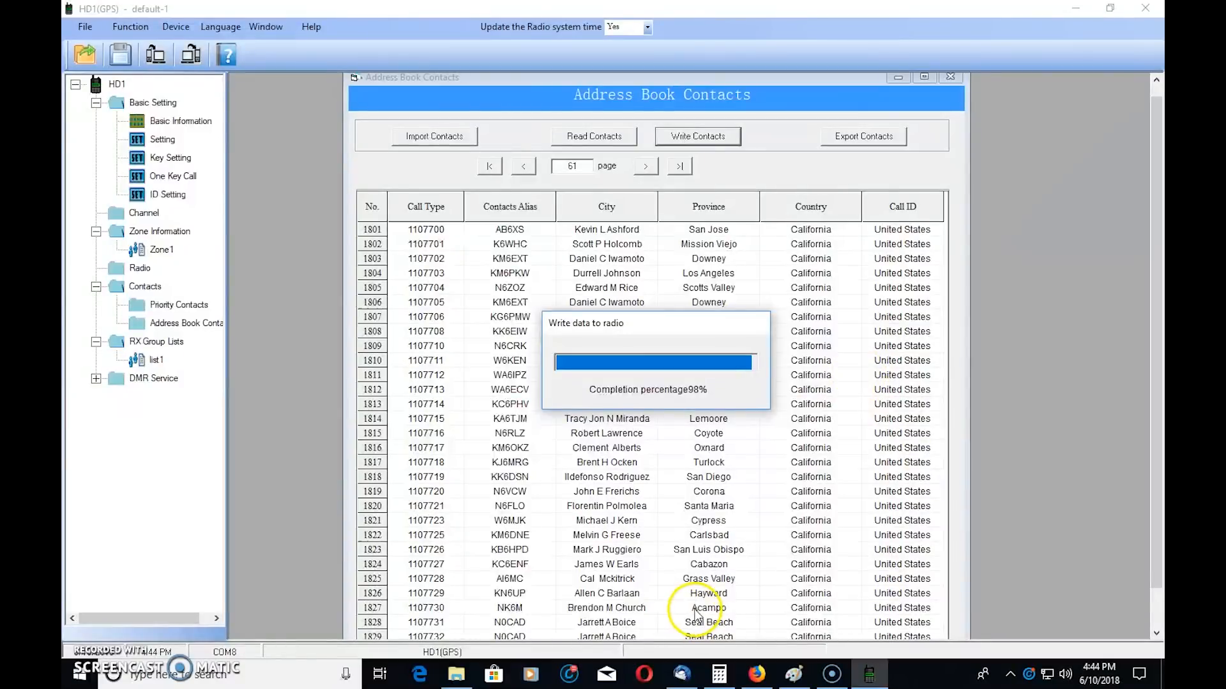
{"action": "mouse_move", "coordinate": [802, 490]}
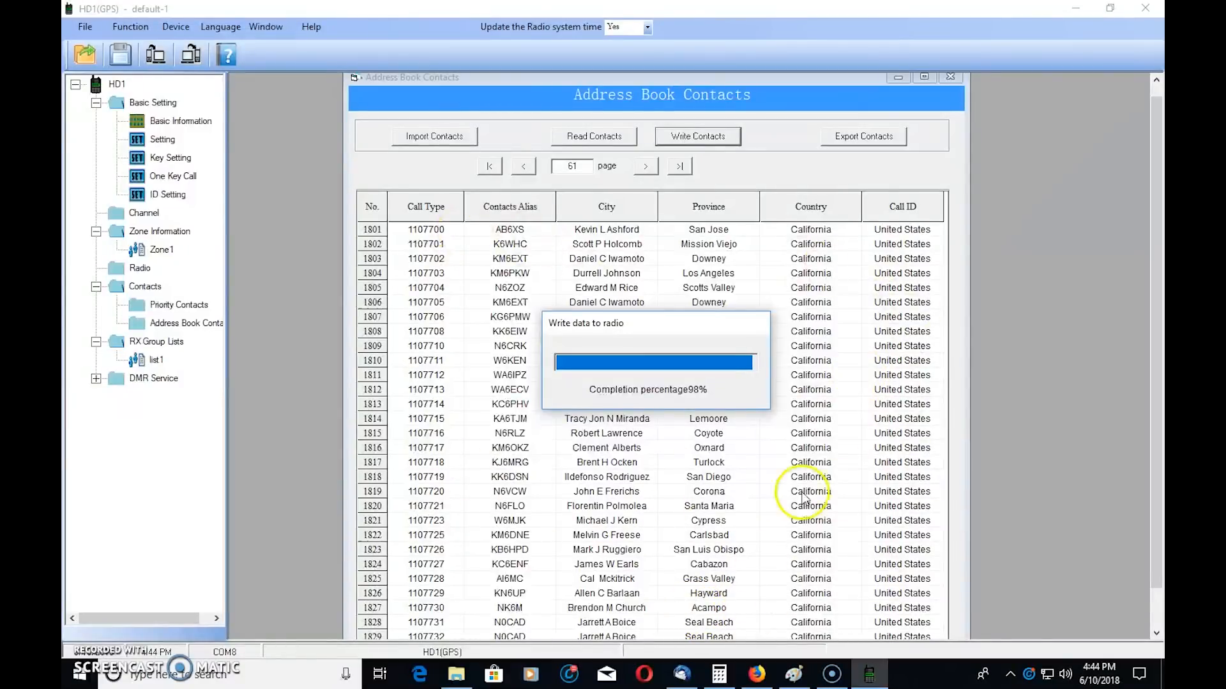
{"action": "mouse_move", "coordinate": [667, 454]}
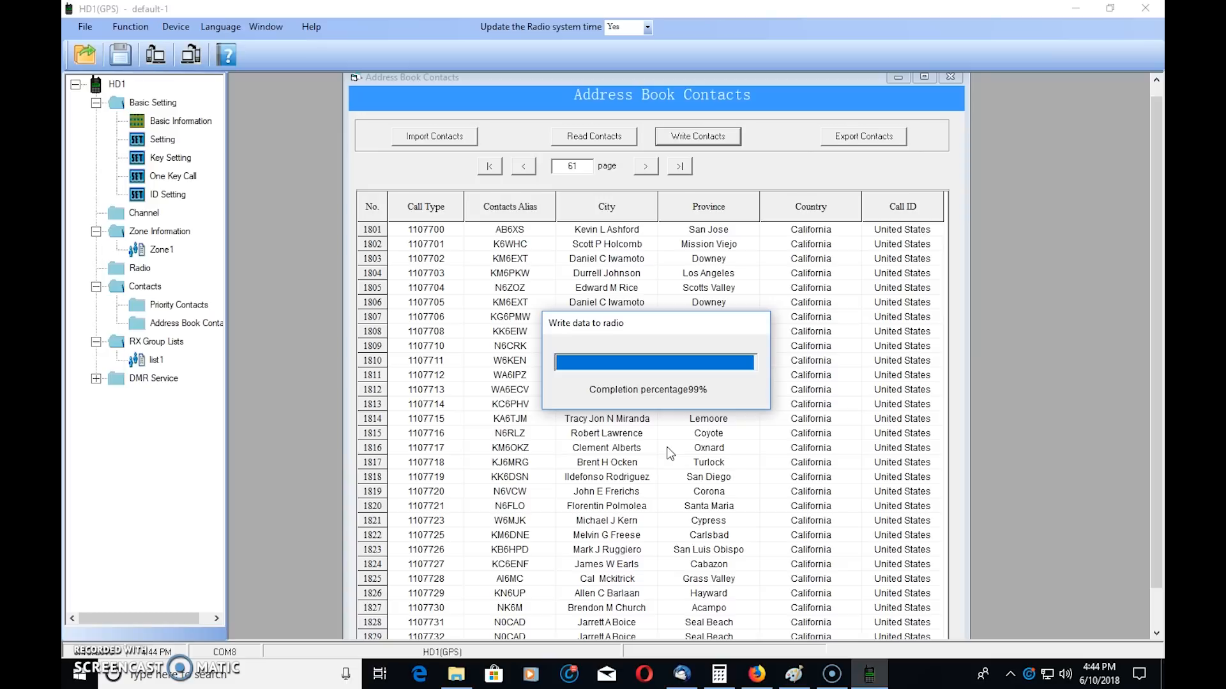
{"action": "mouse_move", "coordinate": [482, 433]}
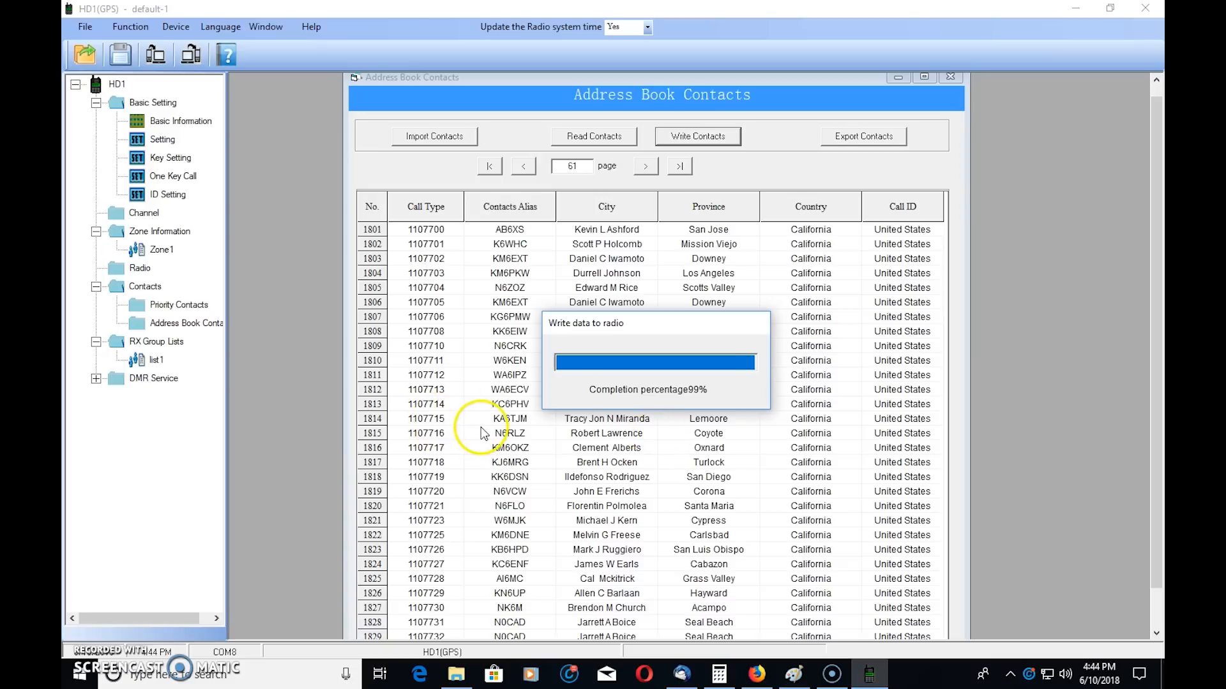